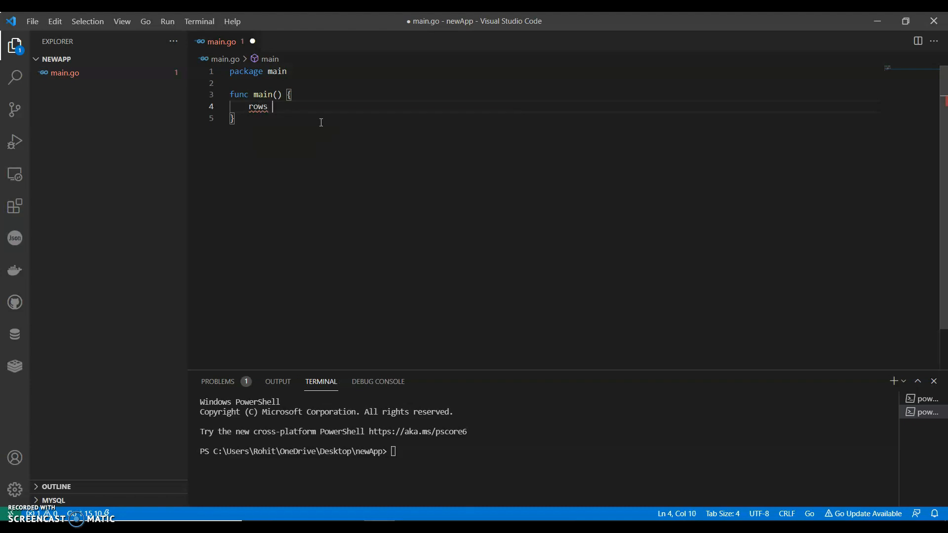
# - Write rows := [][]string{ with the header row {"Country", "city", "state"}
pyautogui.write(':=')
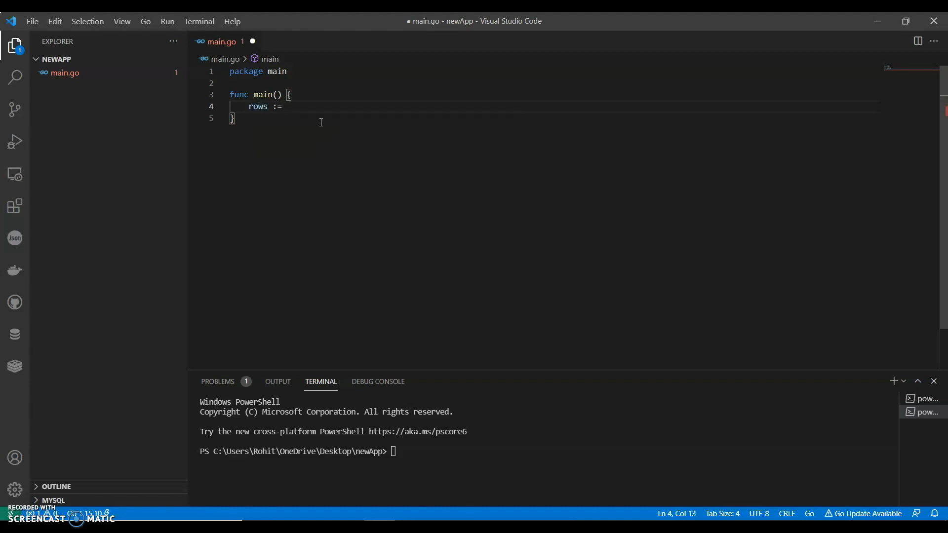
pyautogui.write('[][] string')
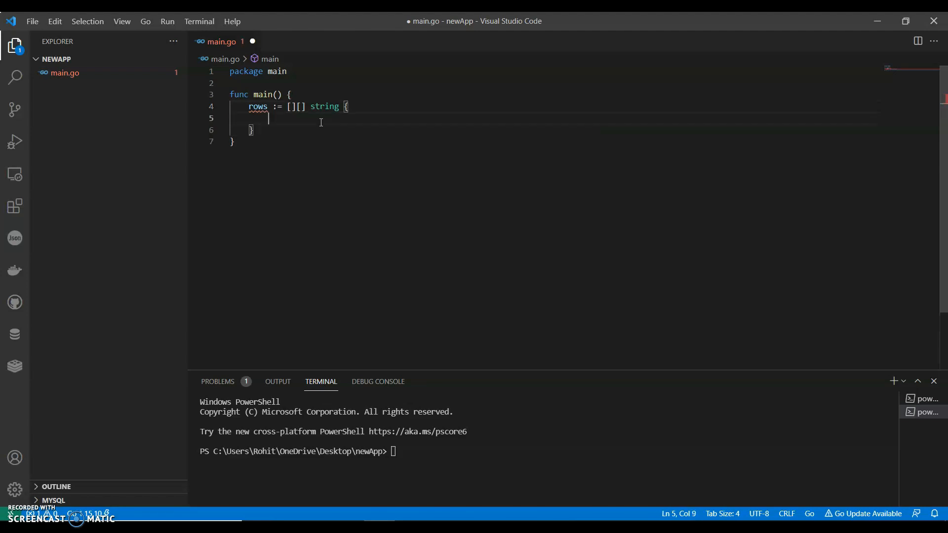
pyautogui.write('{"c"}')
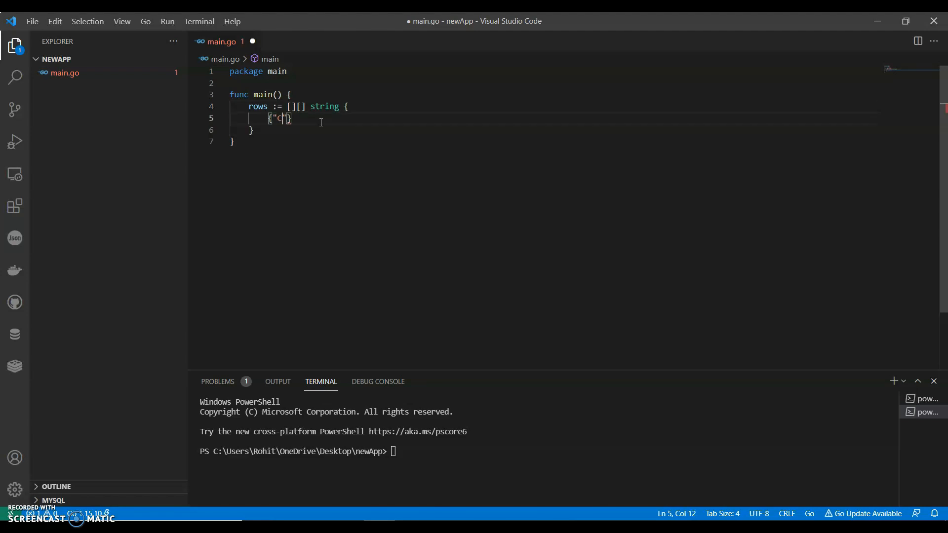
pyautogui.write('ountry",')
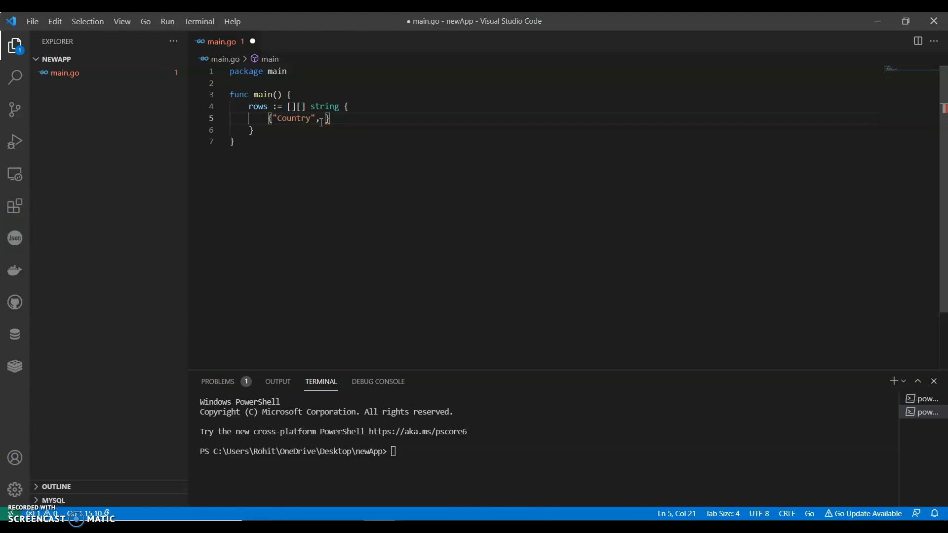
pyautogui.write('"city"')
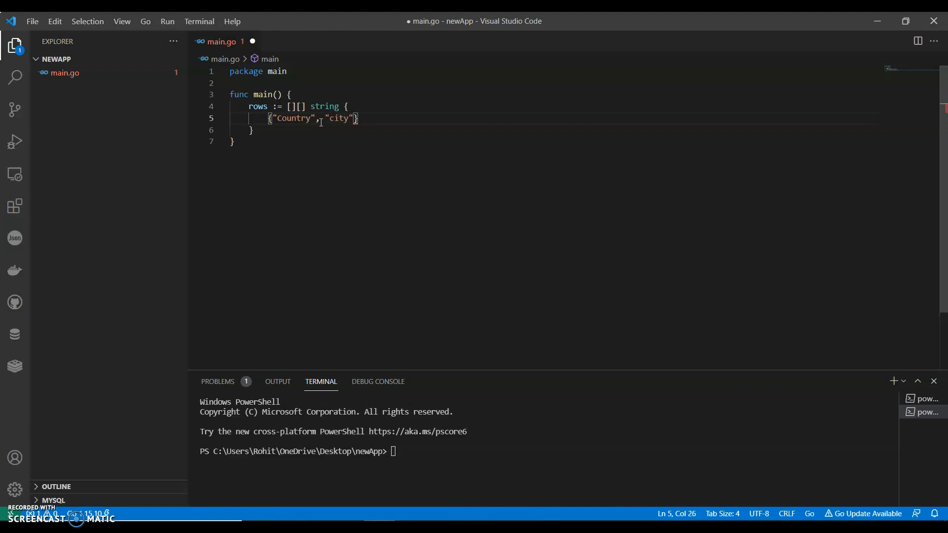
pyautogui.write(', "state"')
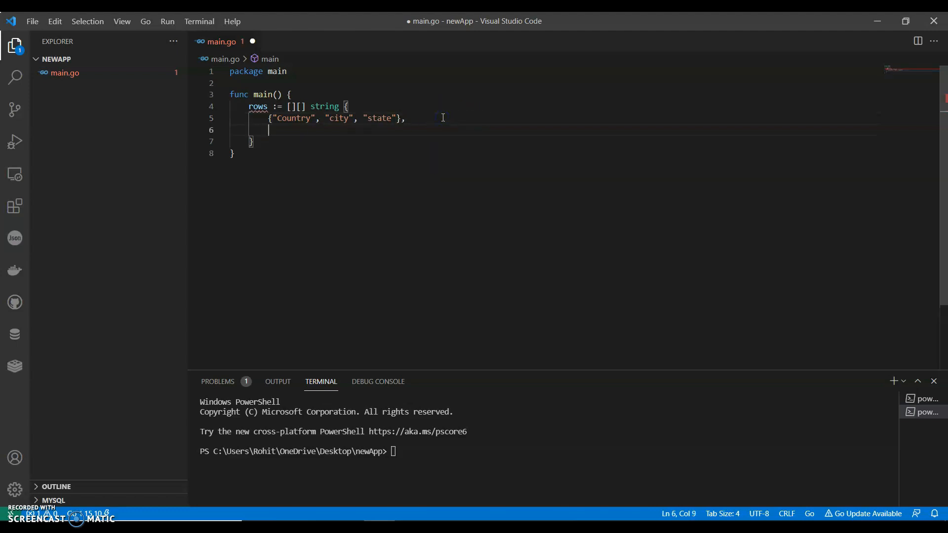
# - Add the data row {"USA", "San Jose", "California"}
pyautogui.write('{')
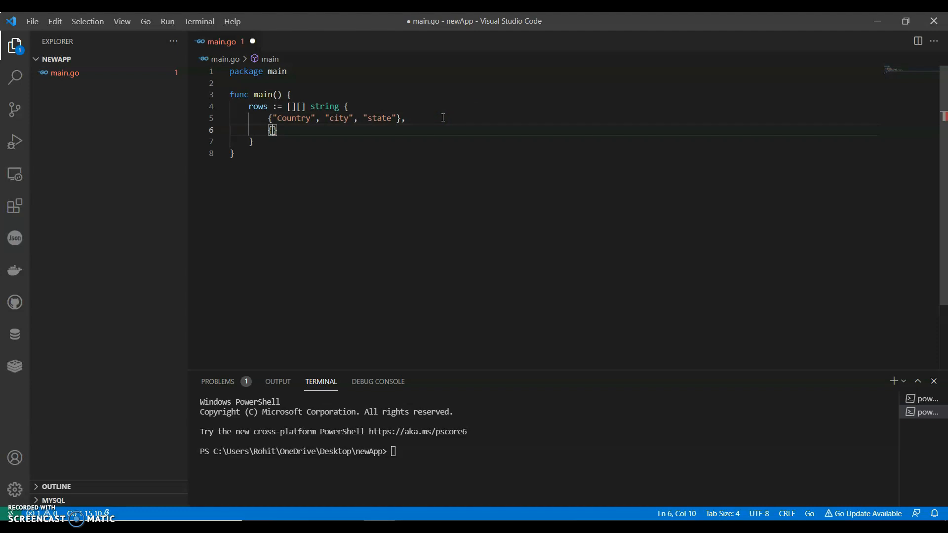
pyautogui.write('USA",')
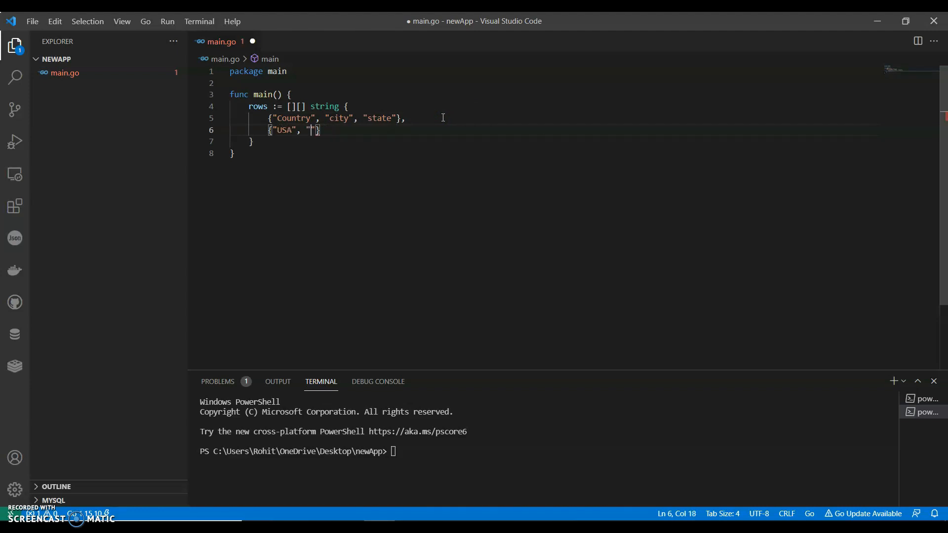
pyautogui.write('San Jose')
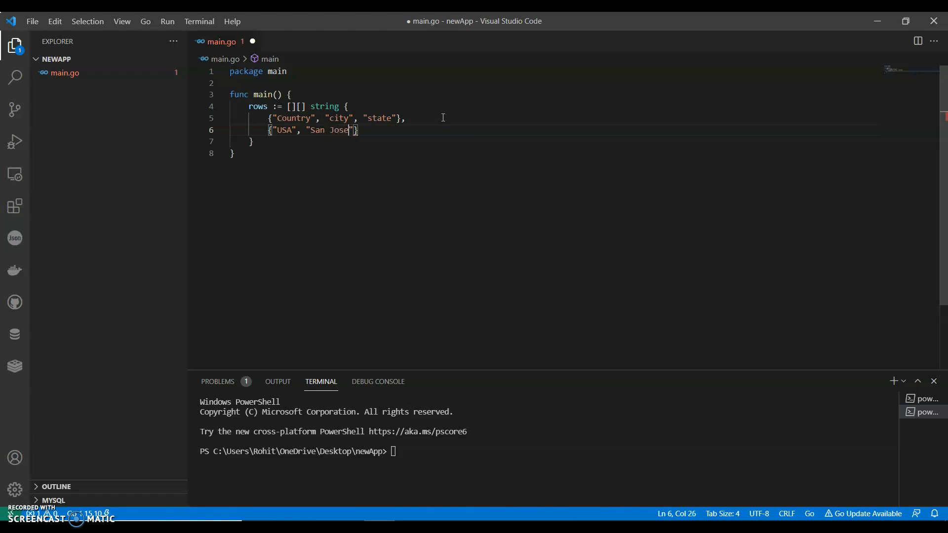
pyautogui.write(', :')
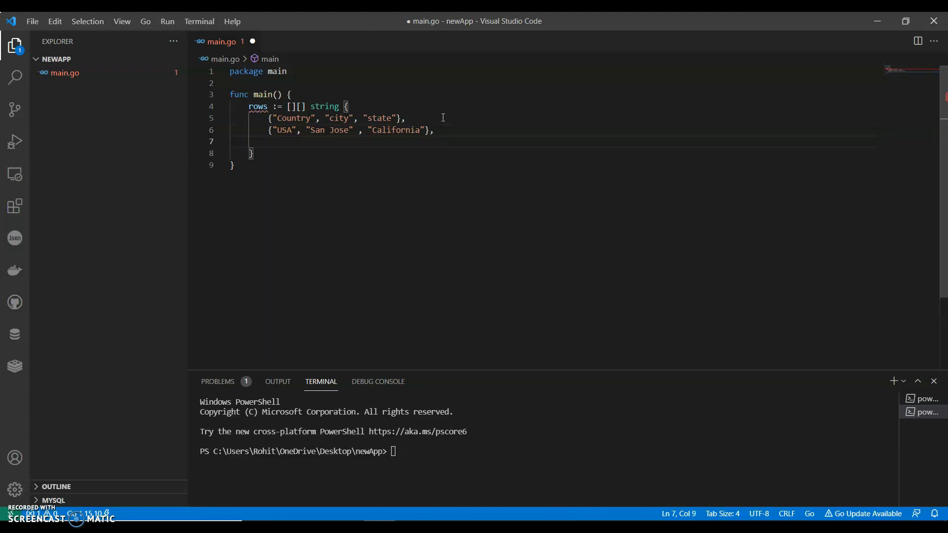
# - Add the data row {"USA", "Dallas", "Texas"} and begin the next entry
pyautogui.write('{USA}')
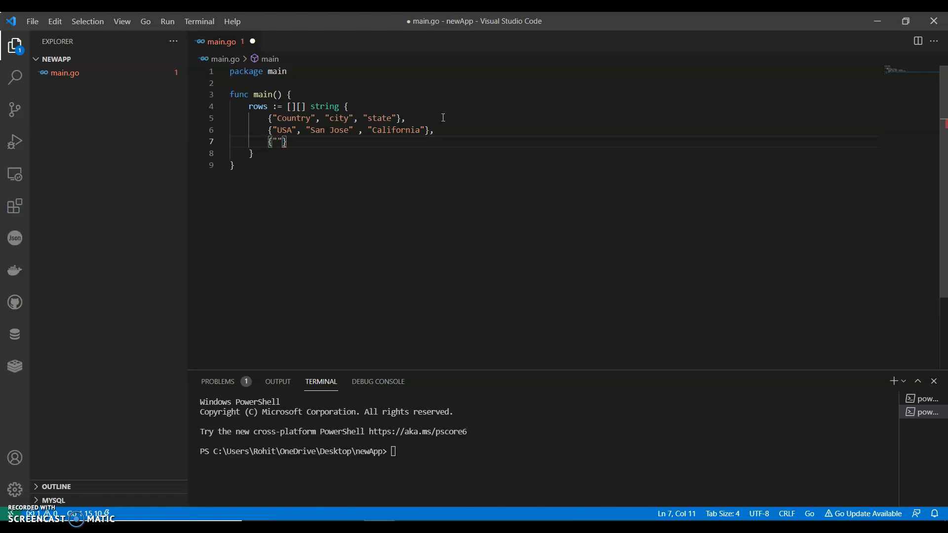
pyautogui.write('USA", "dALL')
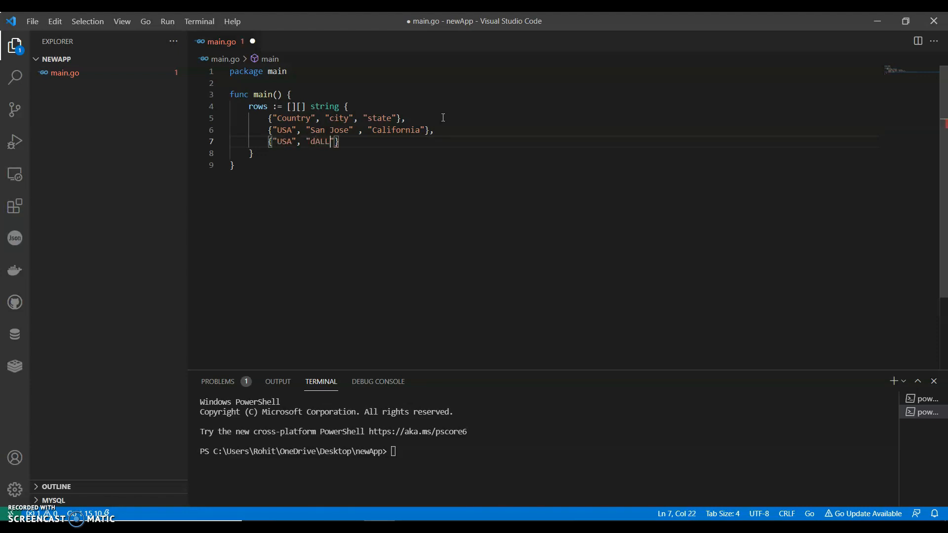
pyautogui.write('Dallas')
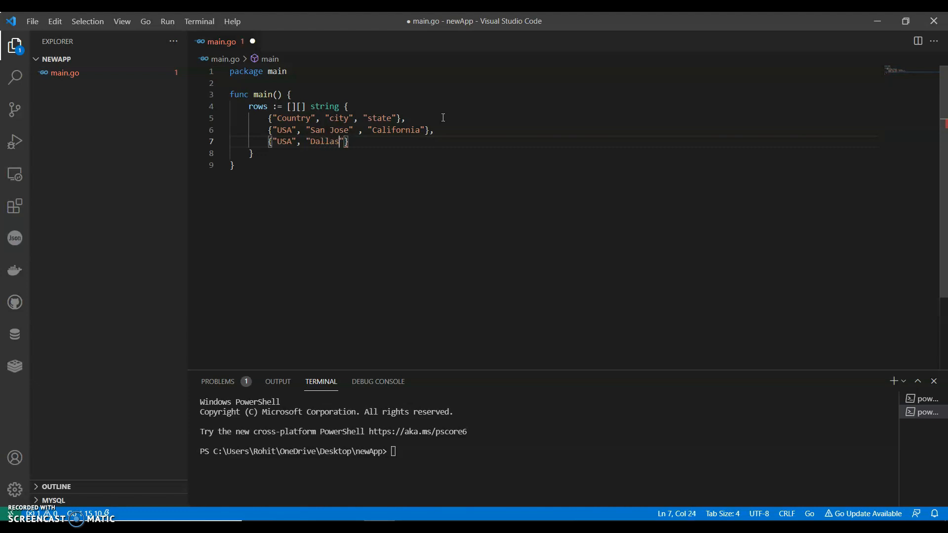
pyautogui.write(', "Texas')
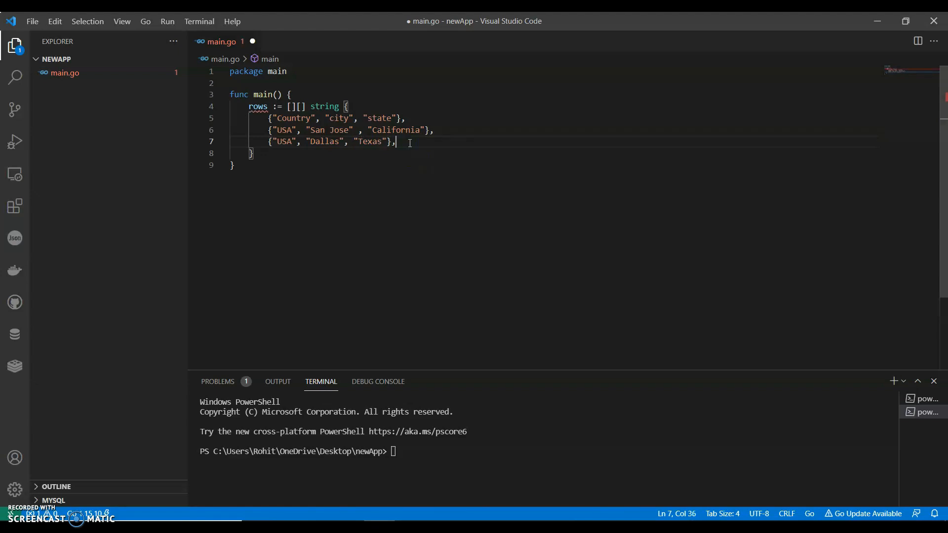
pyautogui.write('{}')
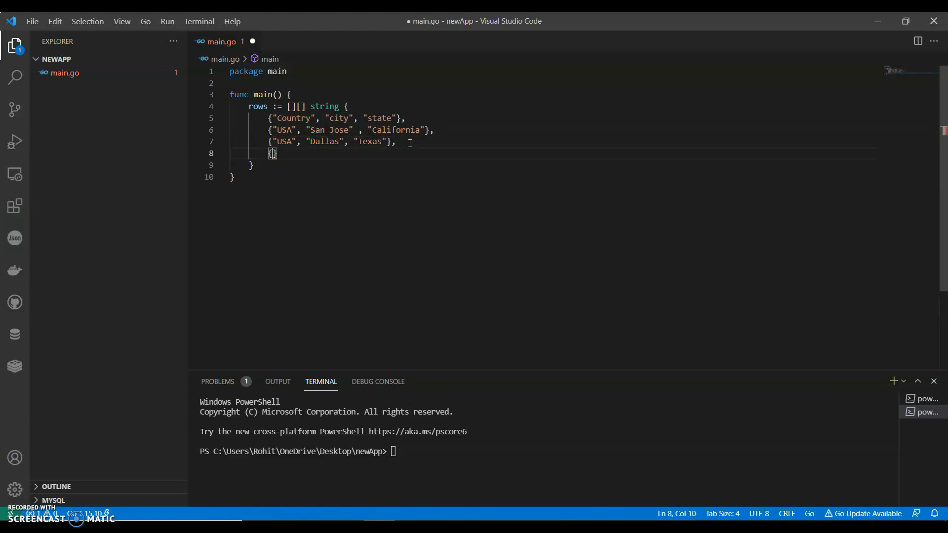
# - Add the row {"India", "Mumbai", "Maharashtra"}, close the rows table and start a new line
pyautogui.write('"India",')
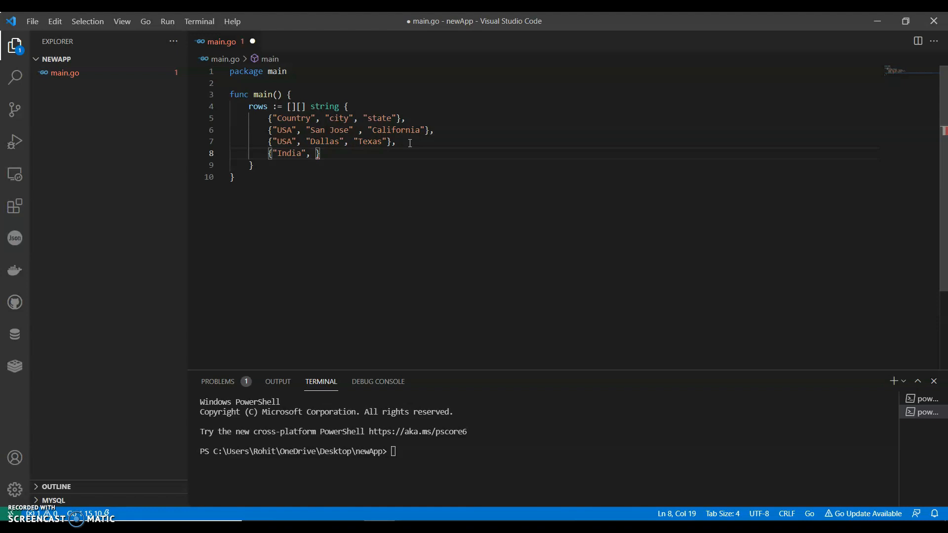
pyautogui.write('""')
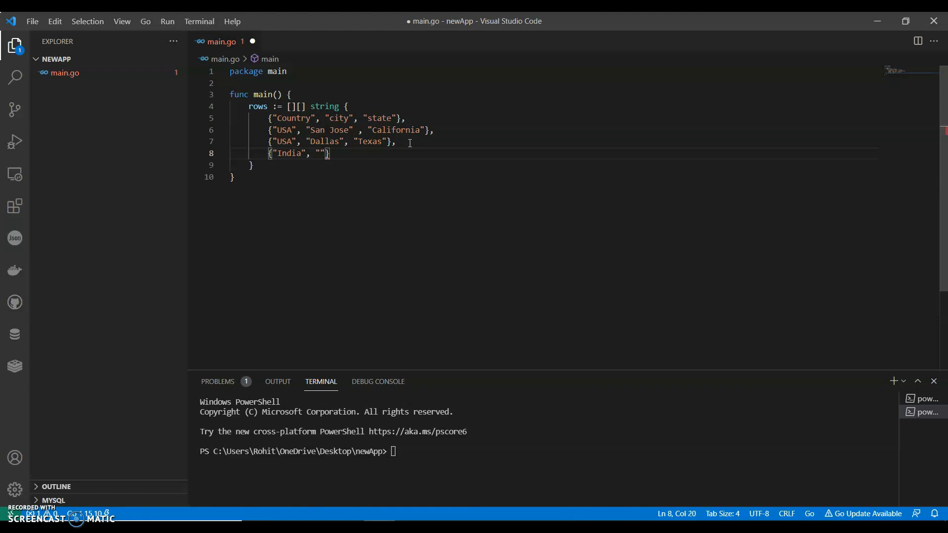
pyautogui.write('Mum')
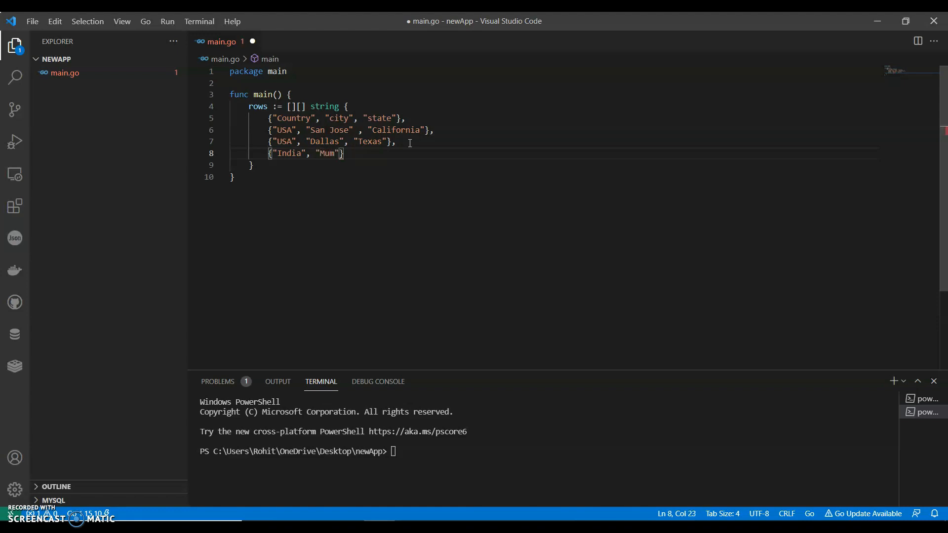
pyautogui.write('bai",')
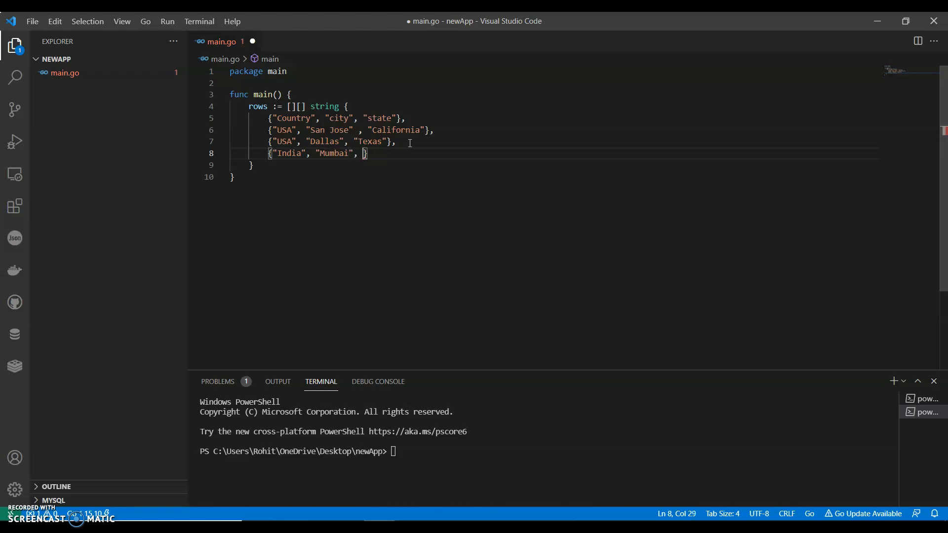
pyautogui.write('Maha"')
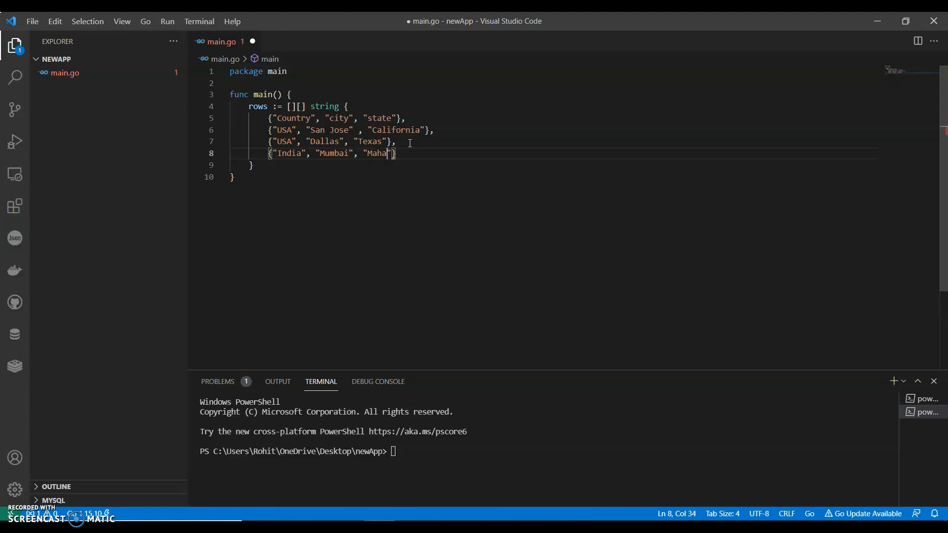
pyautogui.write('shtra')
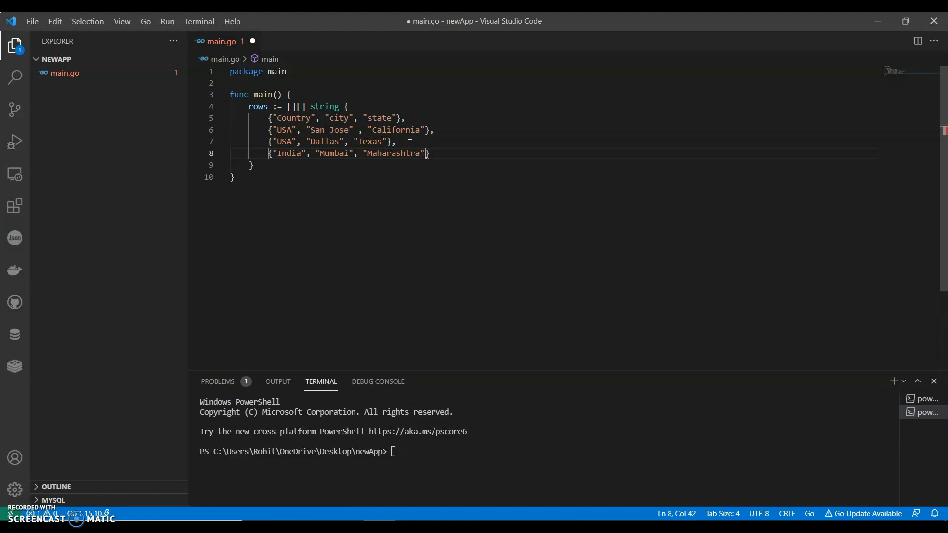
pyautogui.write(',')
pyautogui.press('Enter')
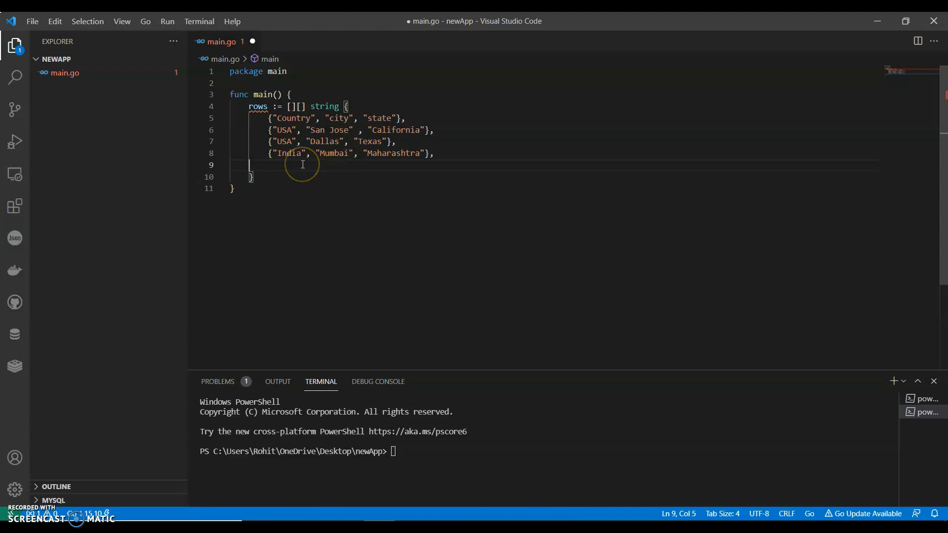
pyautogui.press('Backspace')
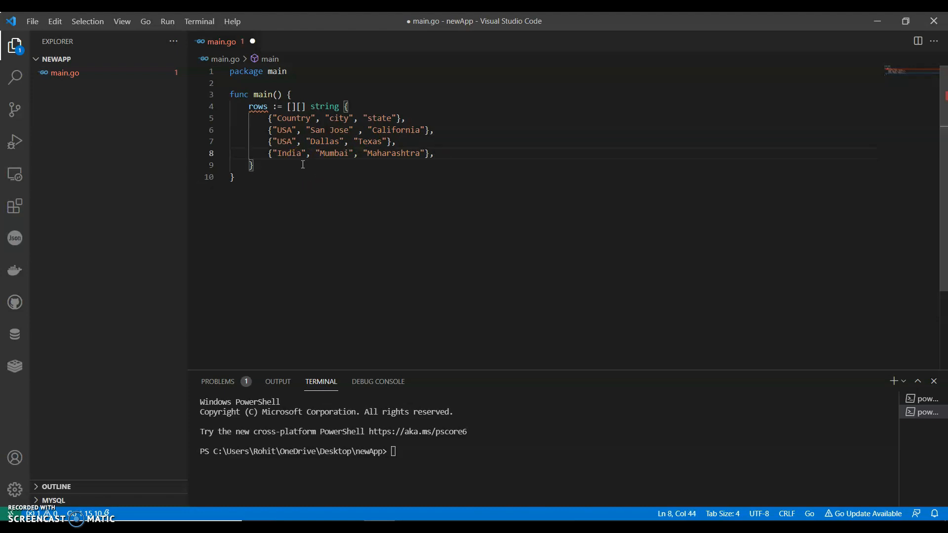
pyautogui.press('Enter')
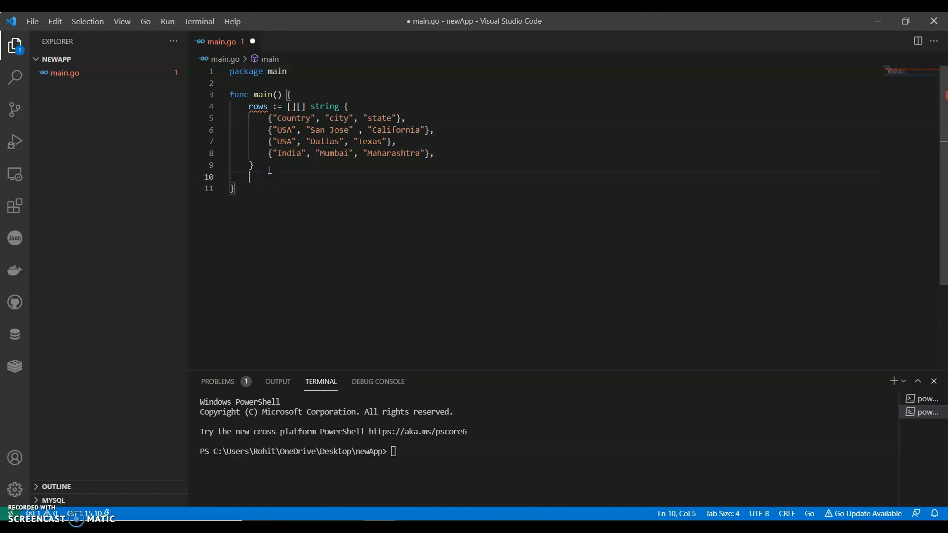
# - Write csvfile, err := os.Create("data.csv") below the rows table
pyautogui.write('csvf')
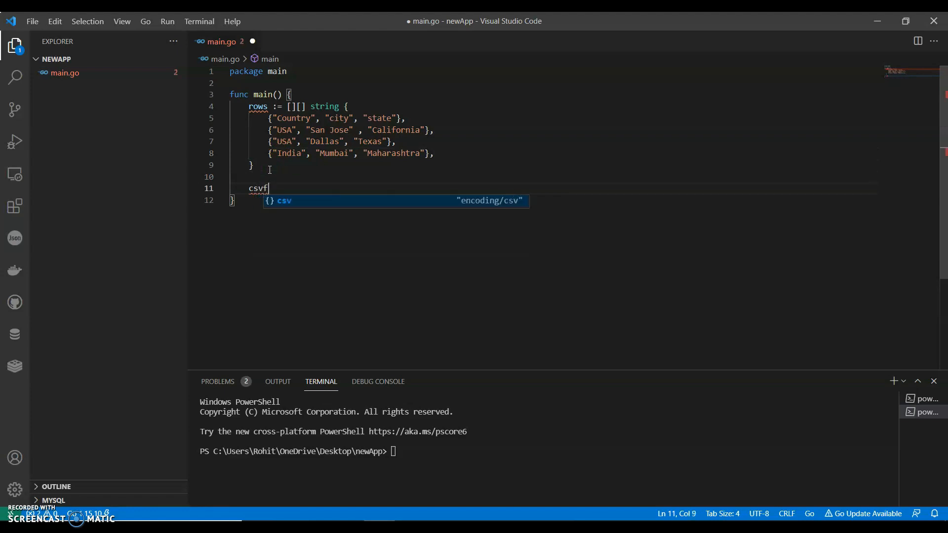
pyautogui.write('ile, err :=')
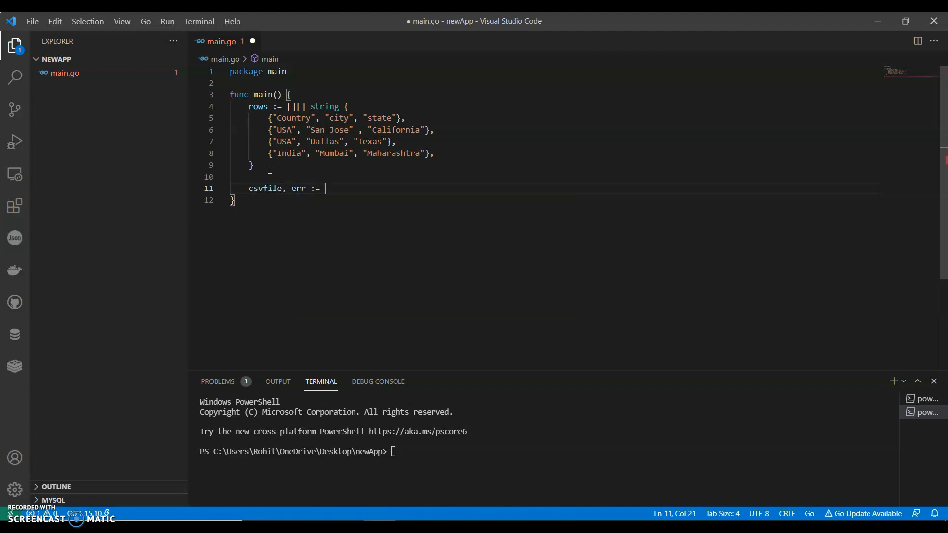
pyautogui.write('oc.Create')
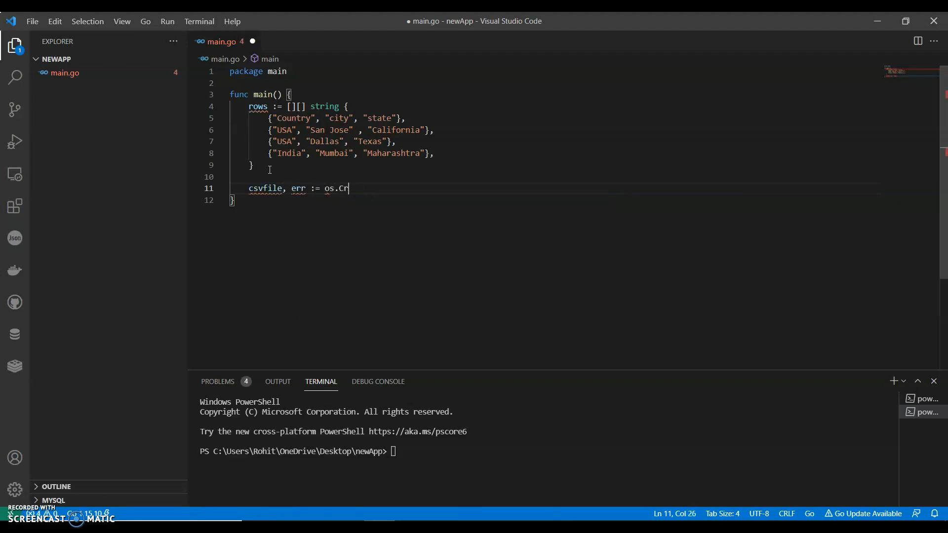
pyautogui.write('eate()')
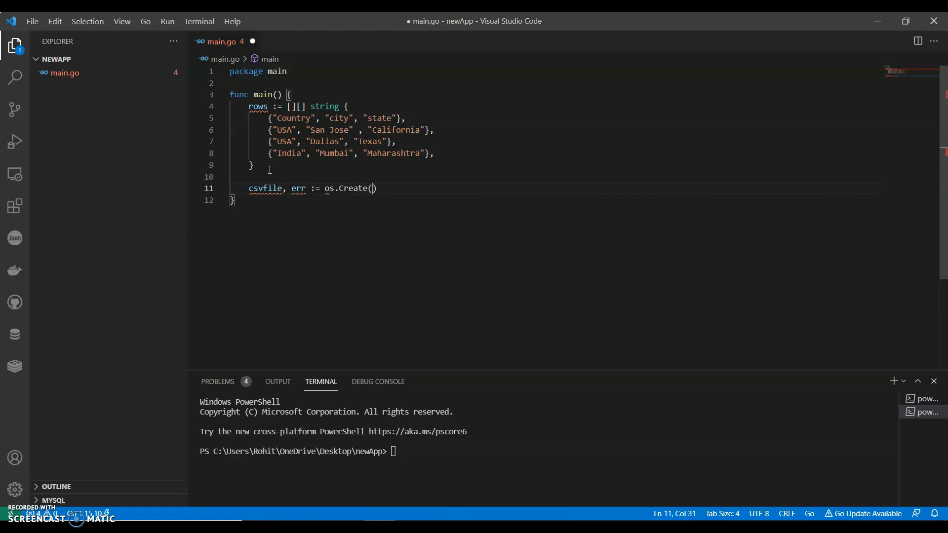
pyautogui.write('"dat')
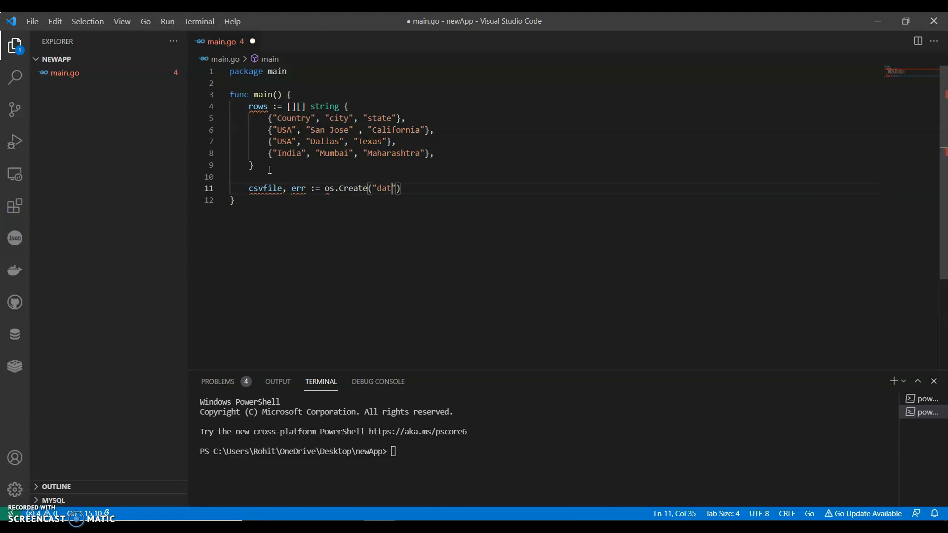
pyautogui.write('.csb')
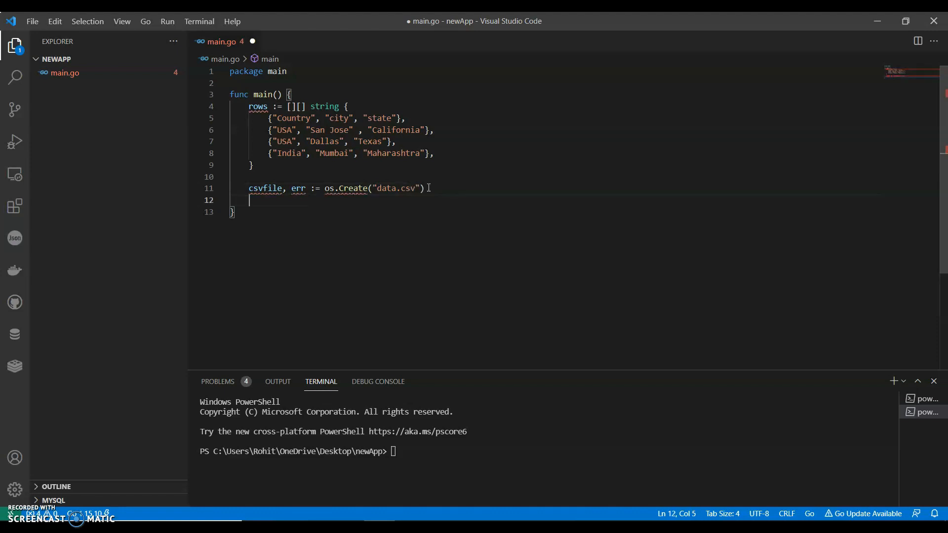
# - Start an if err != nil block calling log.Fatalf, importing log
pyautogui.write('if w')
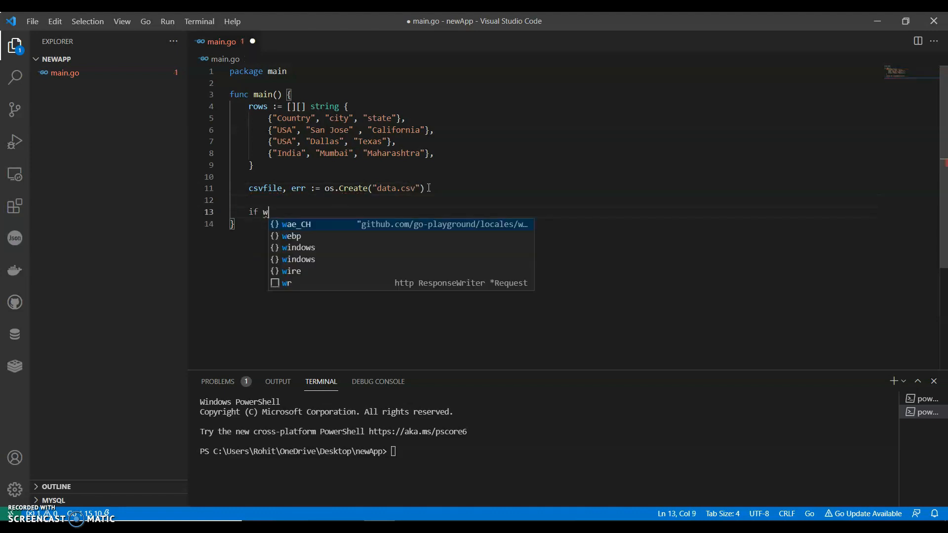
pyautogui.write('err')
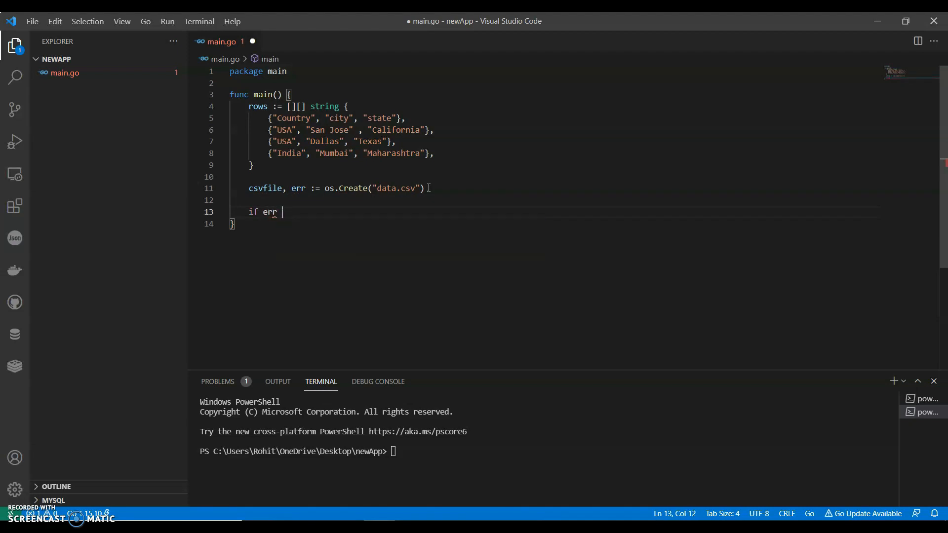
pyautogui.write('!= nil')
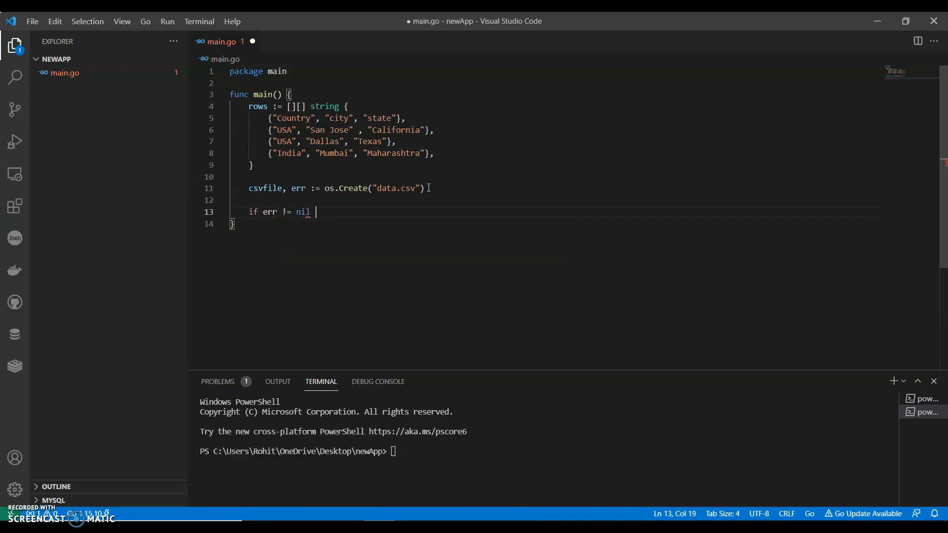
pyautogui.write('{lo')
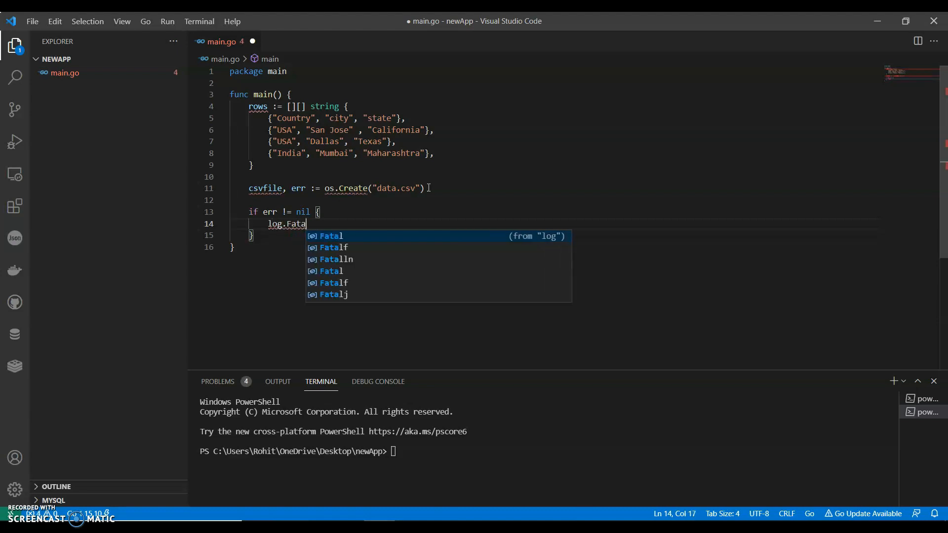
pyautogui.write('lg')
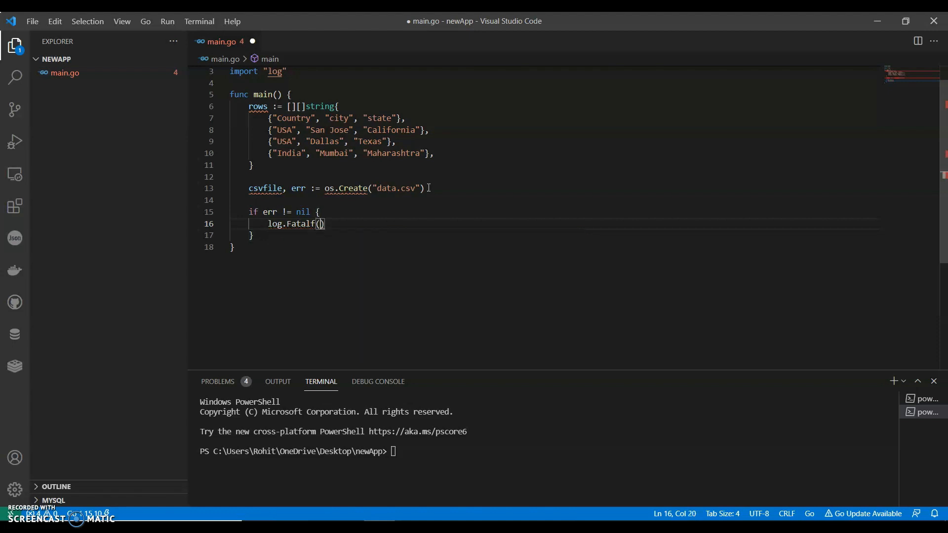
# - Give log.Fatalf the message "Failedto create file,: %s" with err
pyautogui.write('""')
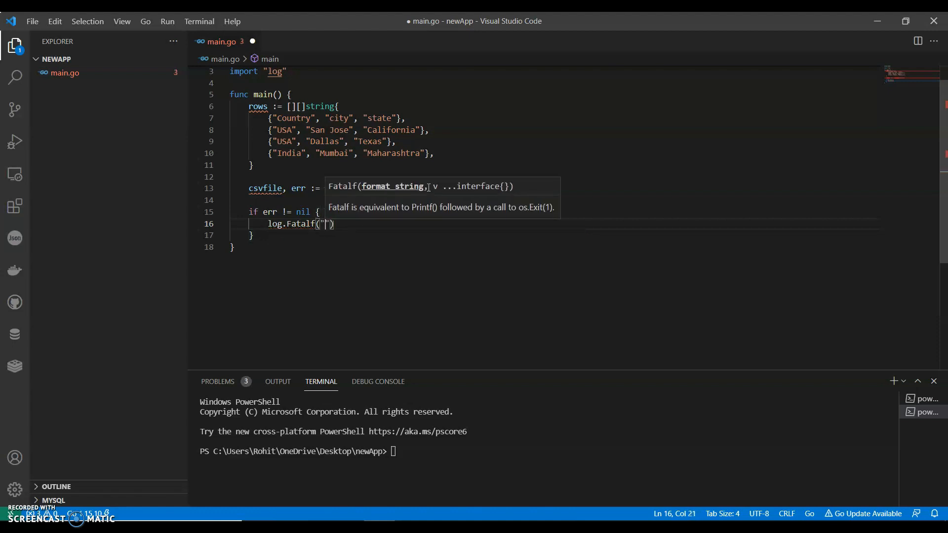
pyautogui.write('Failed')
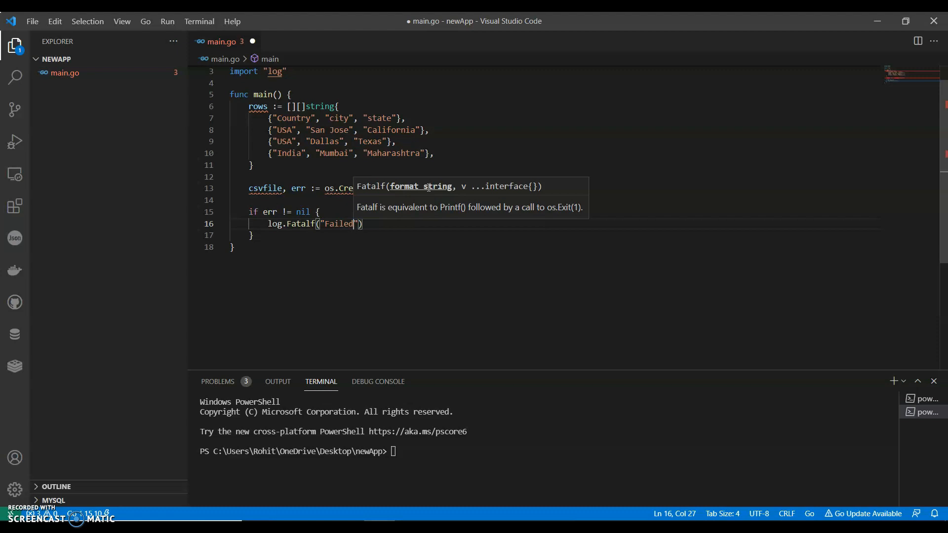
pyautogui.write('to create file')
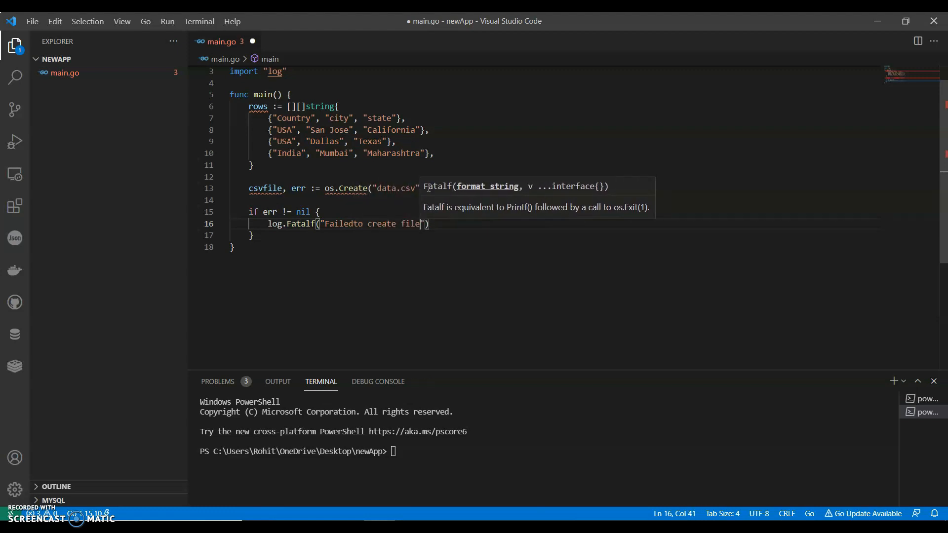
pyautogui.write(',:')
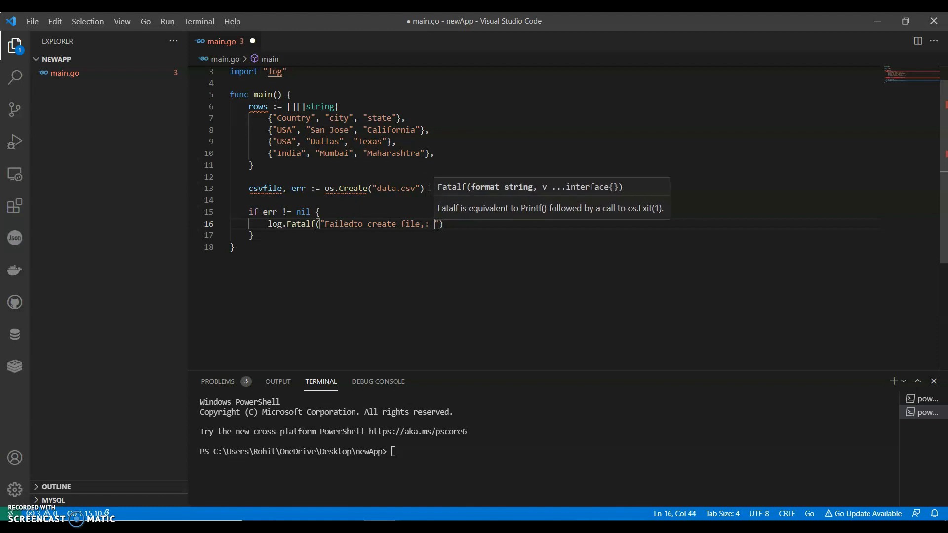
pyautogui.write('%s')
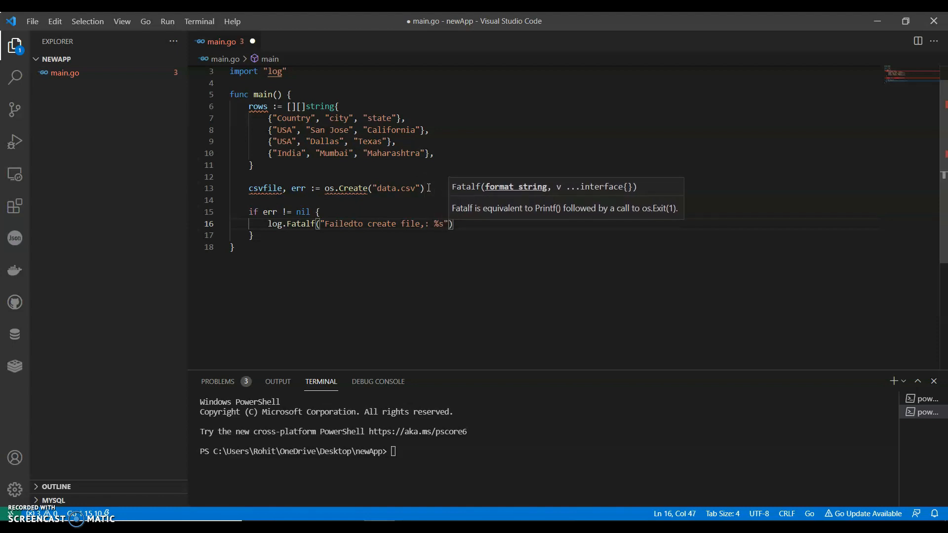
pyautogui.write(', err')
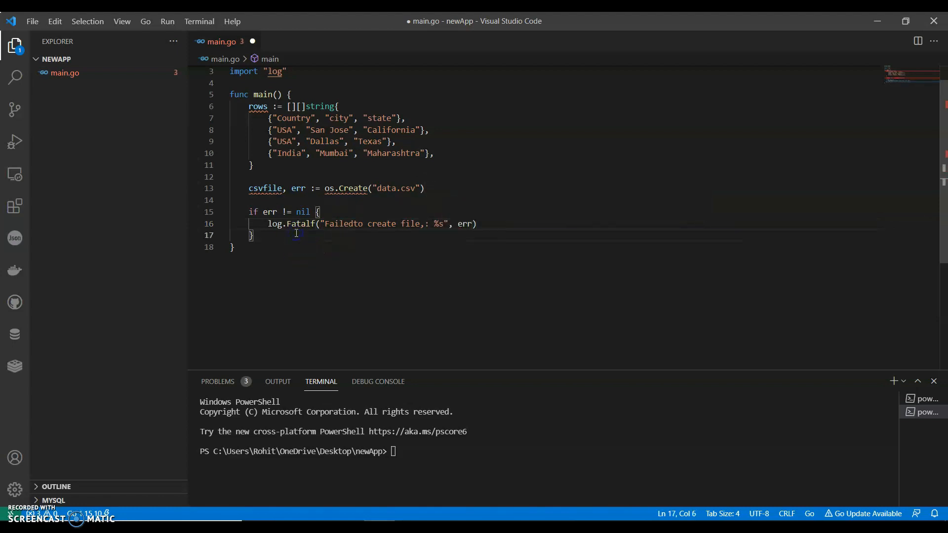
pyautogui.write('cs')
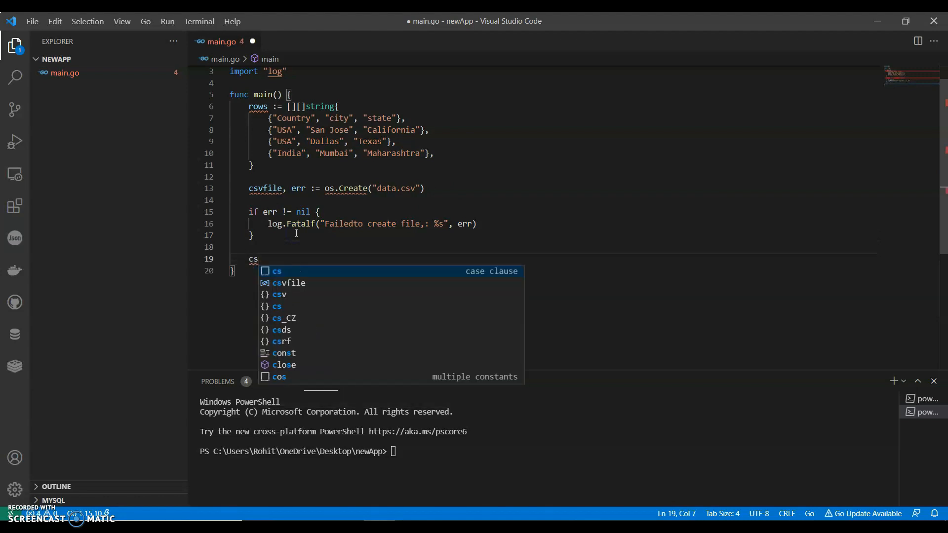
# - Write cswriter := csv.NewWriter(csvfile), importing encoding/csv, and begin a for loop
pyautogui.write('writer :=')
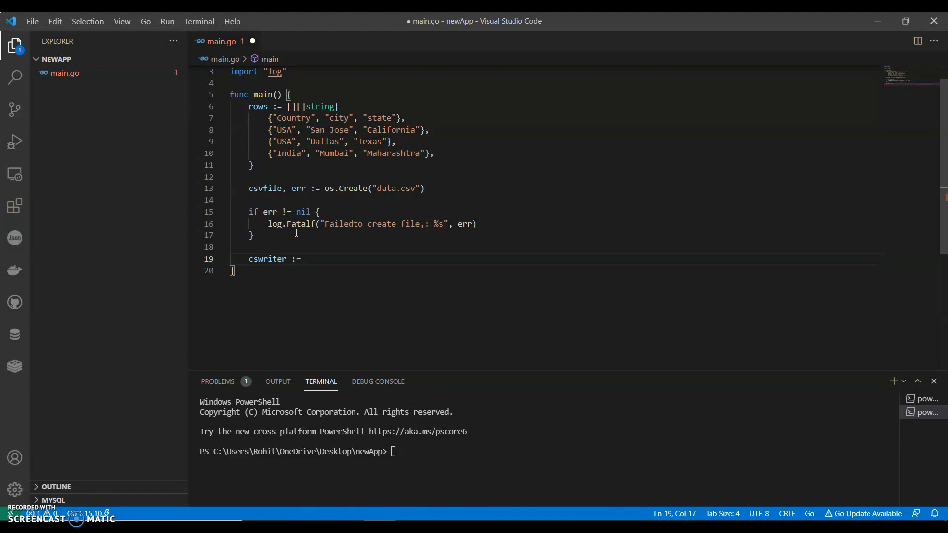
pyautogui.write('csv.New')
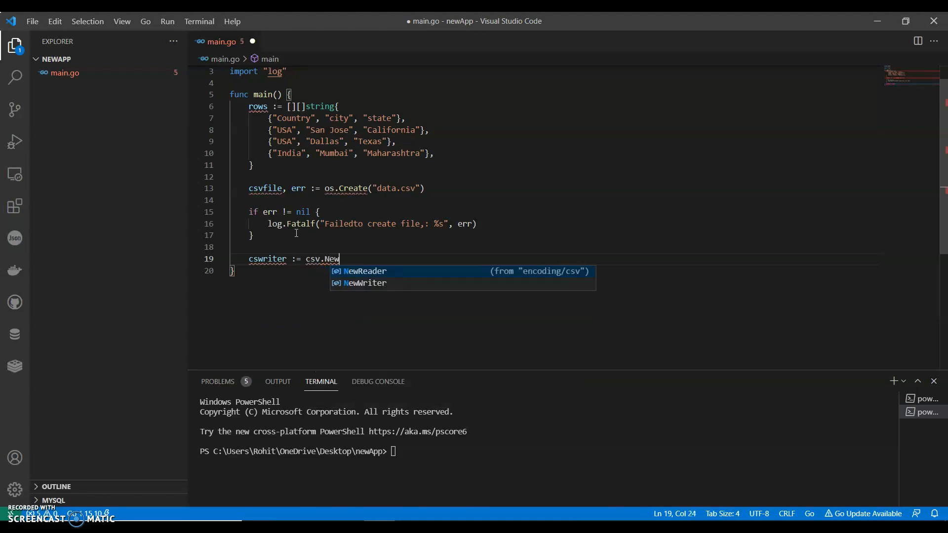
pyautogui.press('Down')
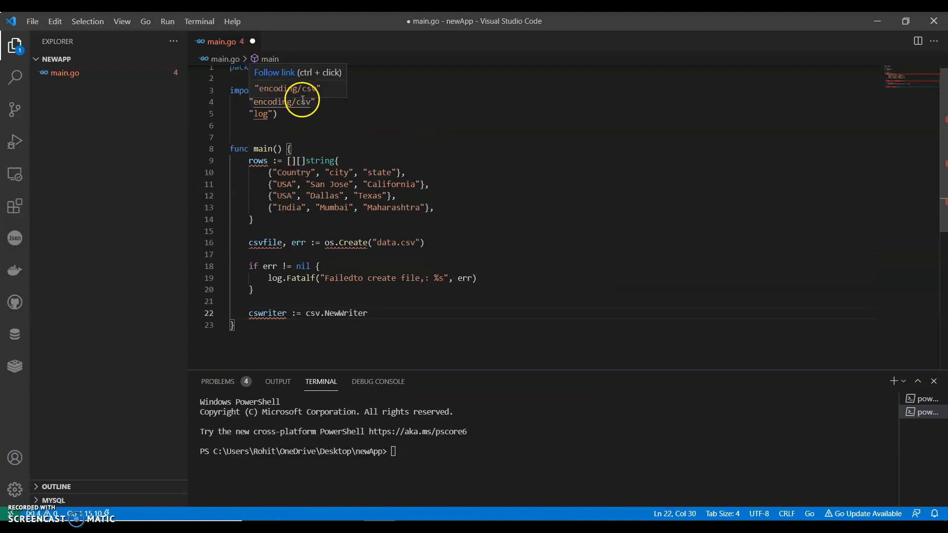
pyautogui.write('(')
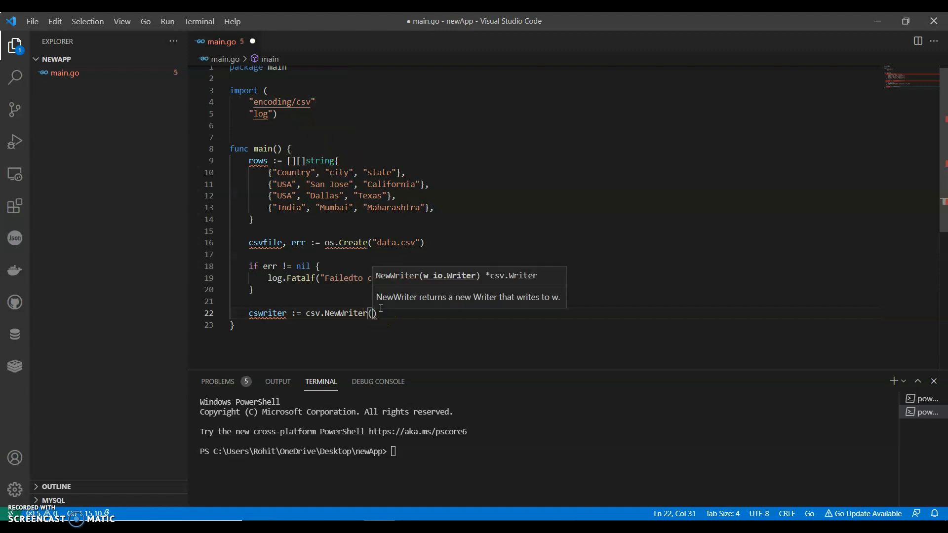
pyautogui.write('csvfile')
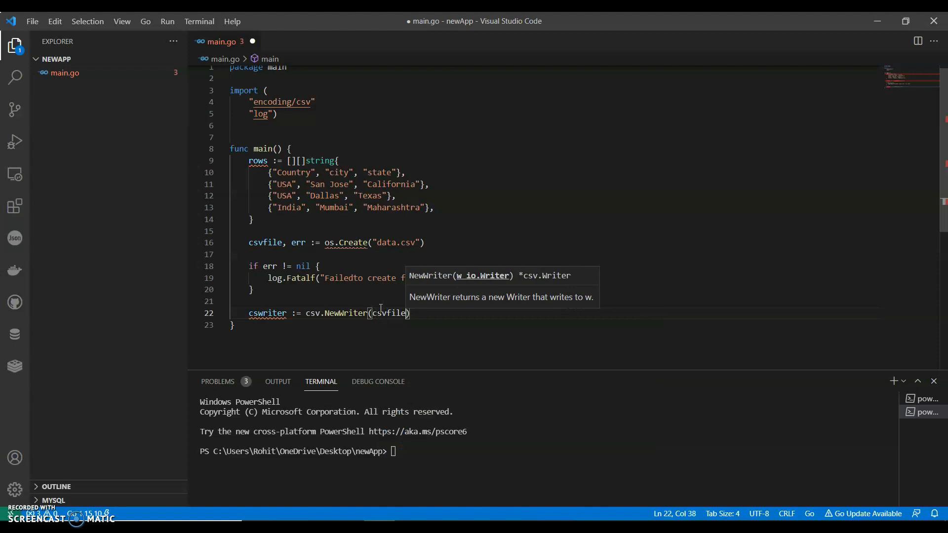
pyautogui.write('for _,')
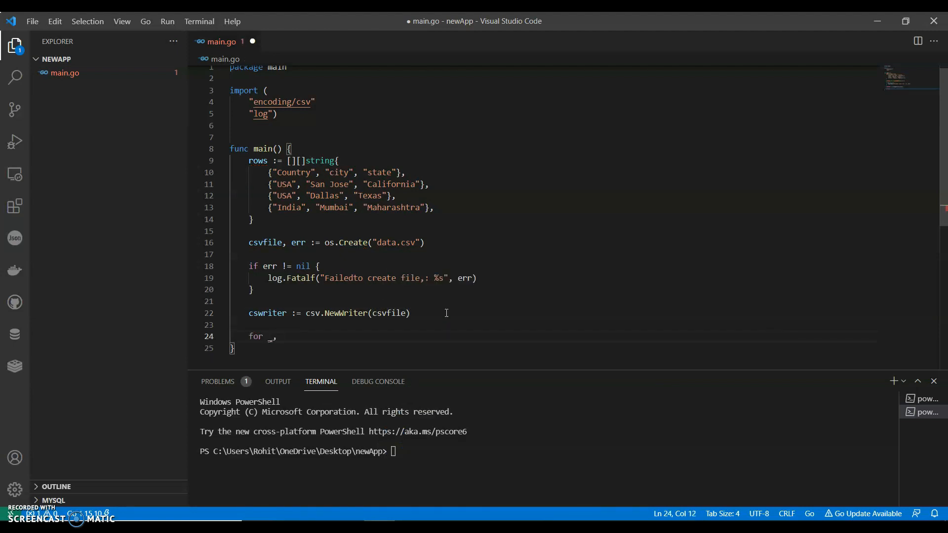
# - Write for _, row := range rows { _ = cswriter.Write(row) }
pyautogui.write('row :=')
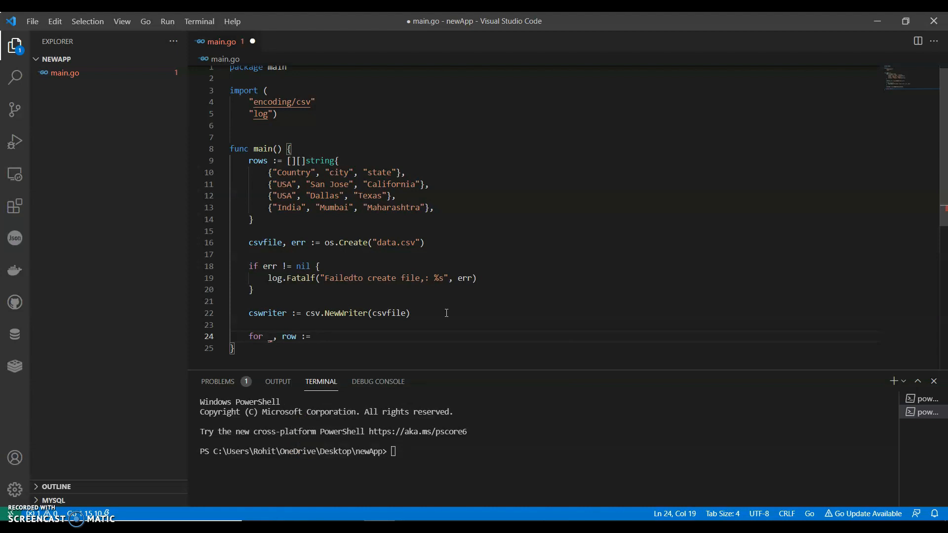
pyautogui.write('range rows {')
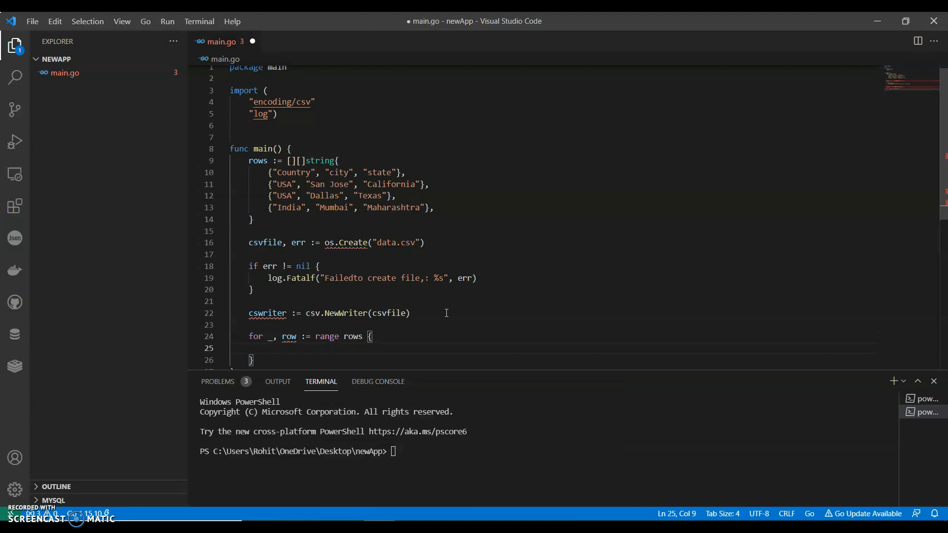
pyautogui.write('_ =')
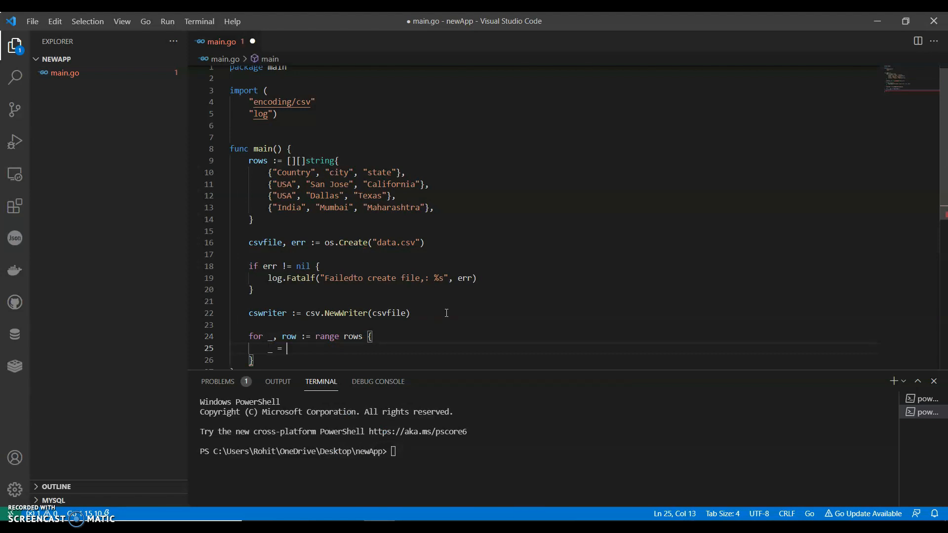
pyautogui.write('cs')
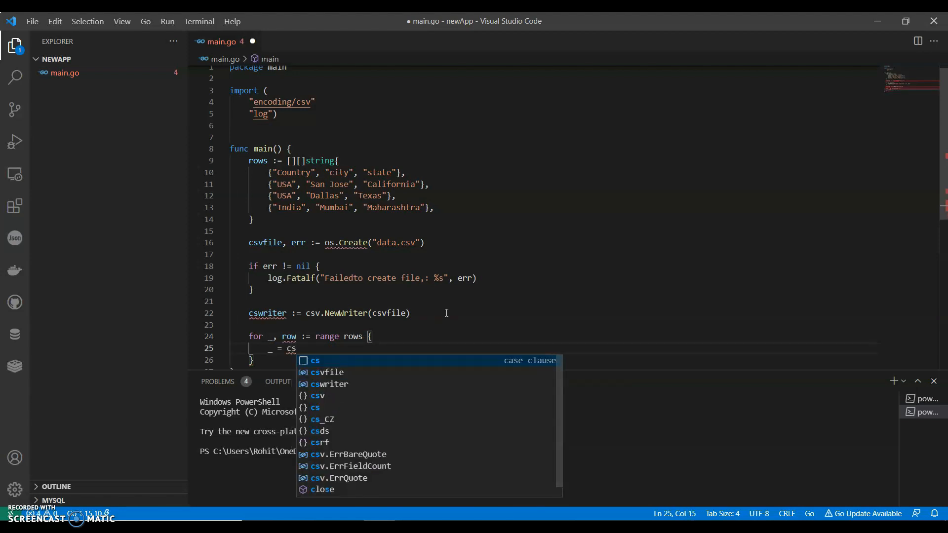
pyautogui.write('v')
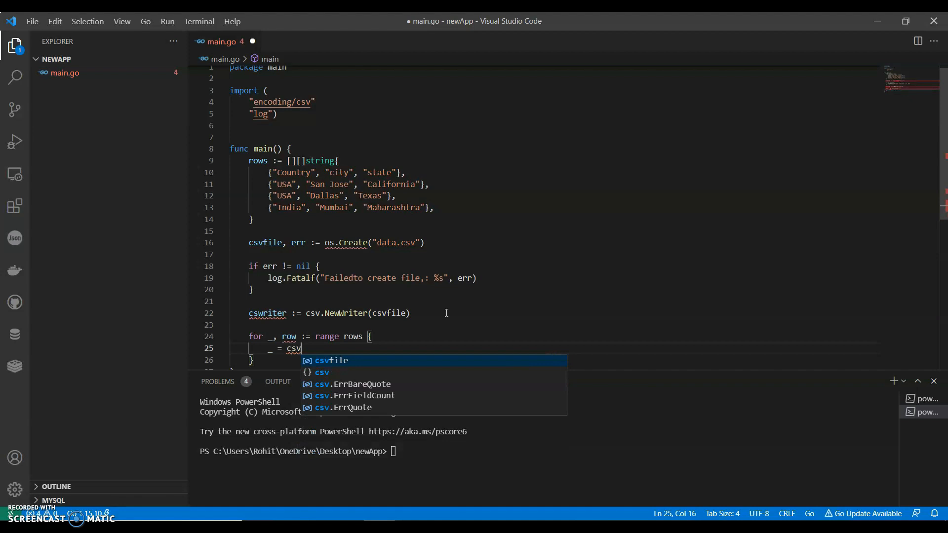
pyautogui.write('writer')
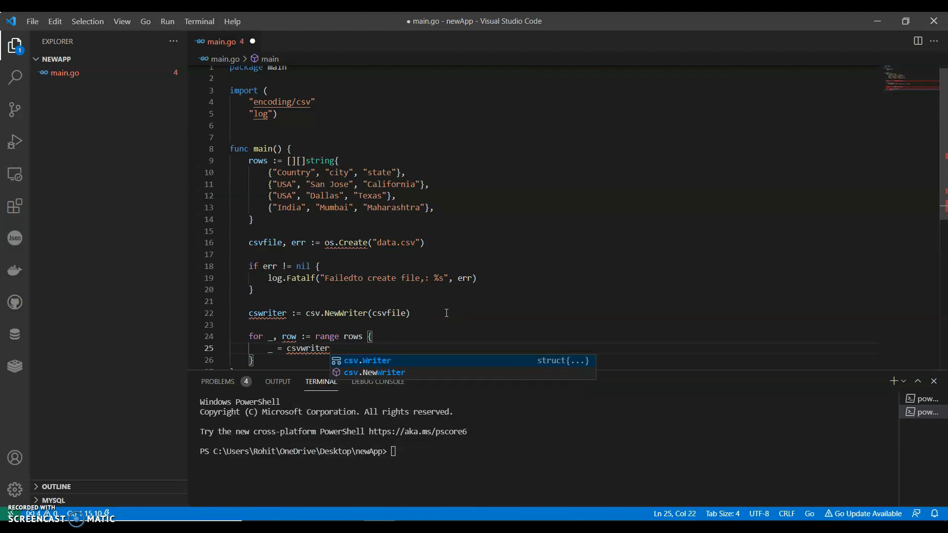
pyautogui.write('.Write')
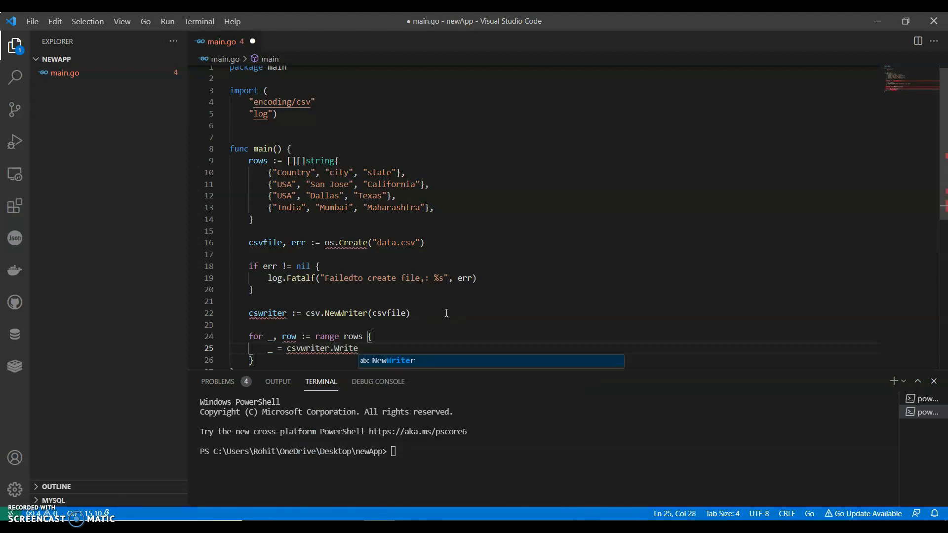
pyautogui.write('()')
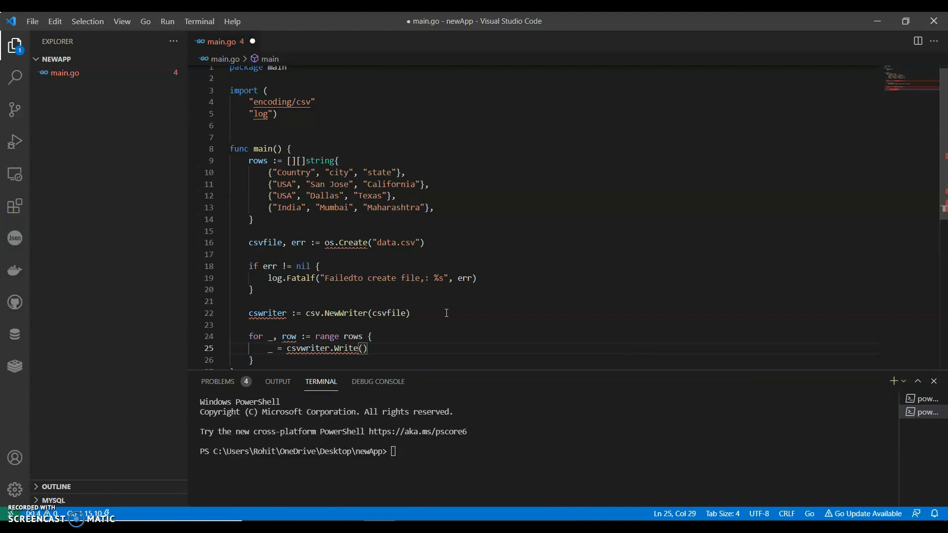
pyautogui.write('row')
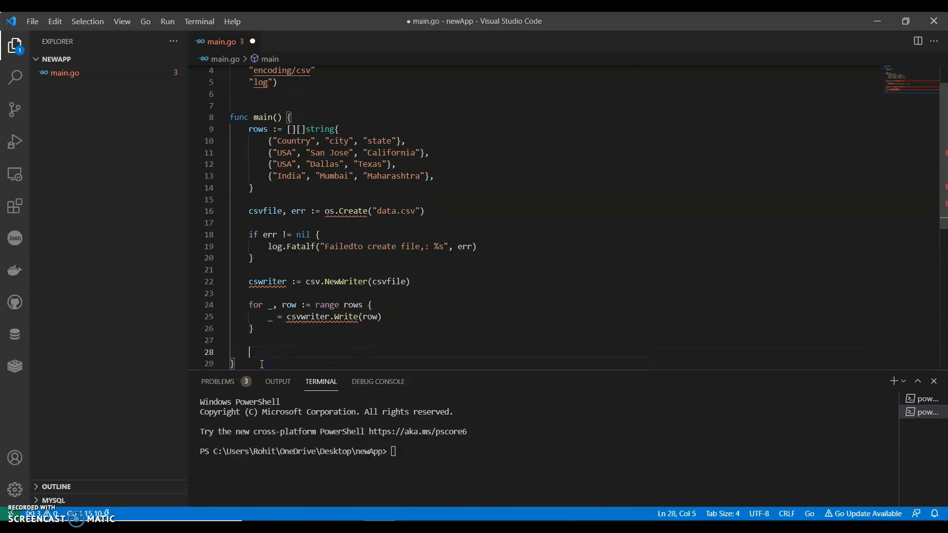
# - Call cswriter.Flush() and csvfile.Close() after the loop
pyautogui.write('csww')
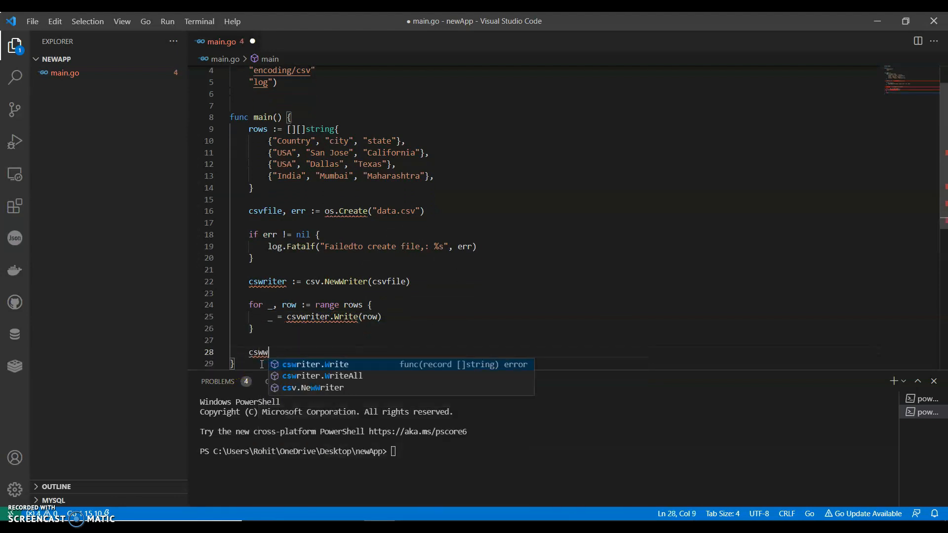
pyautogui.press('BackSpace')
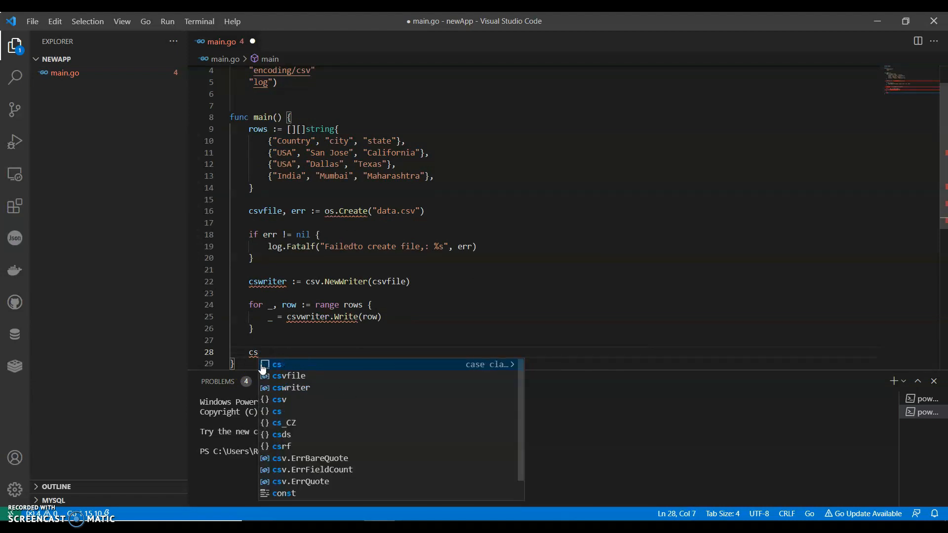
pyautogui.click(292, 388)
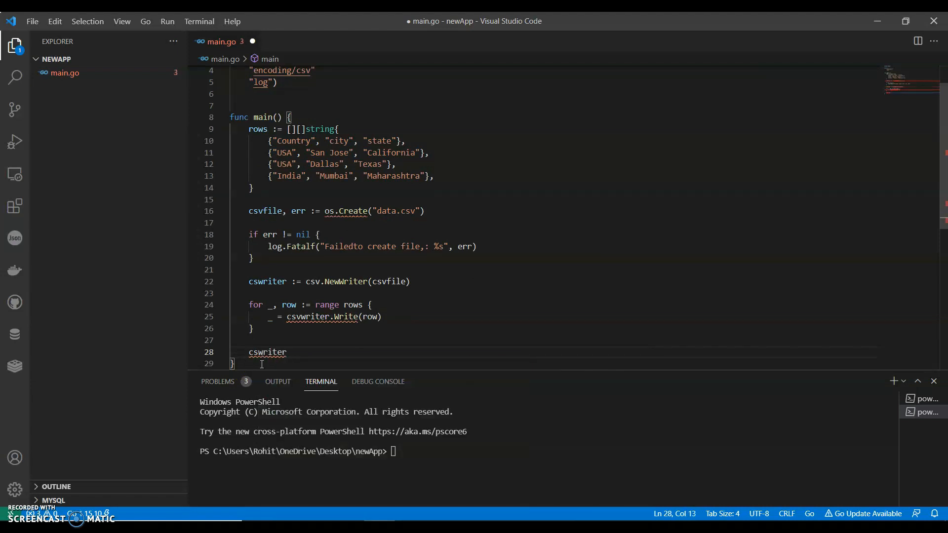
pyautogui.write('.Flu')
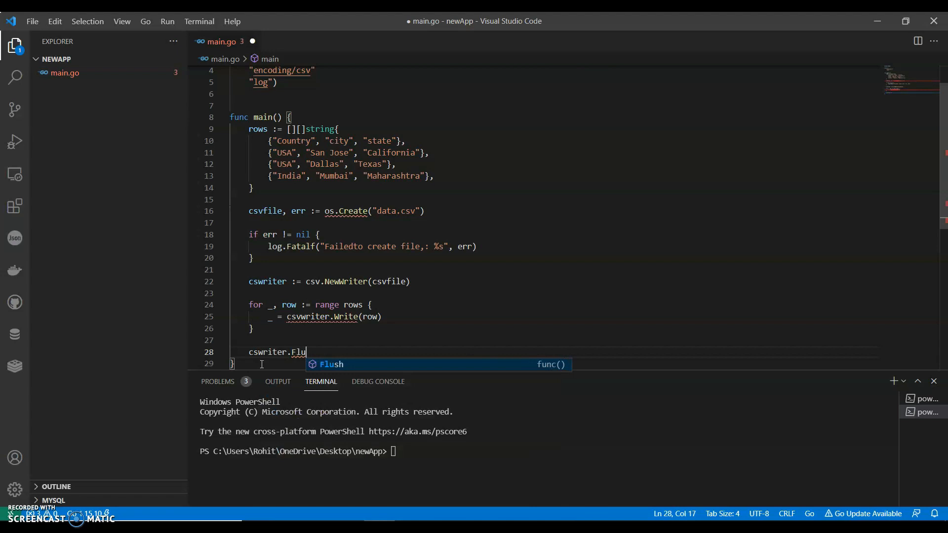
pyautogui.press('Tab')
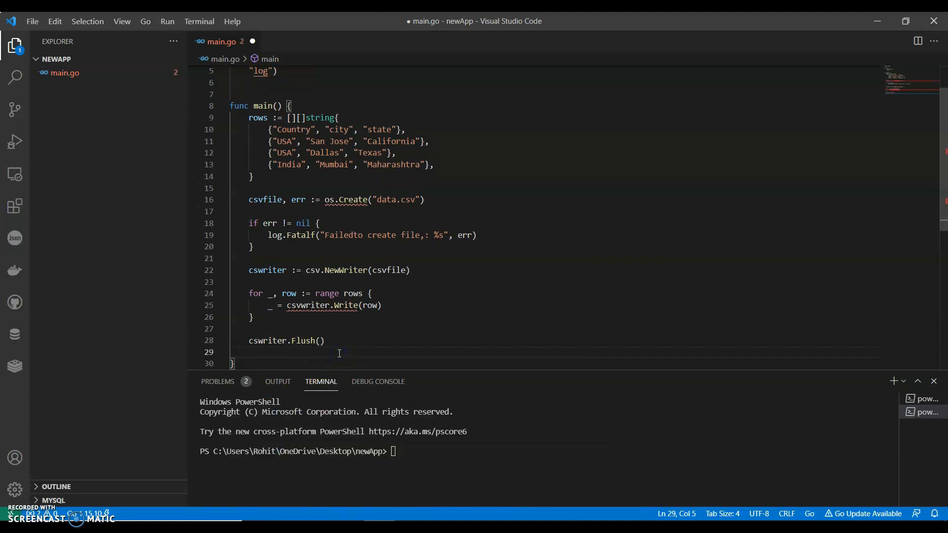
pyautogui.write('csvfile')
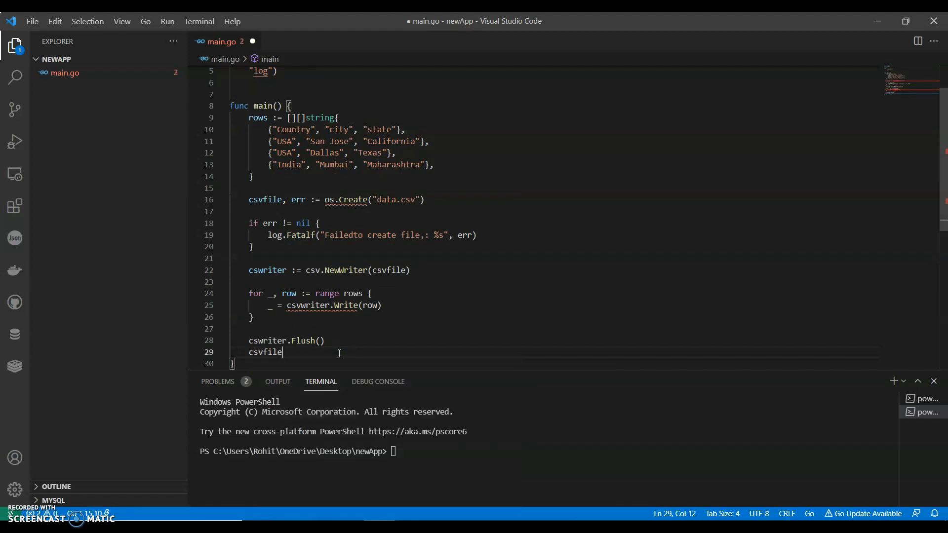
pyautogui.write('.Close(')
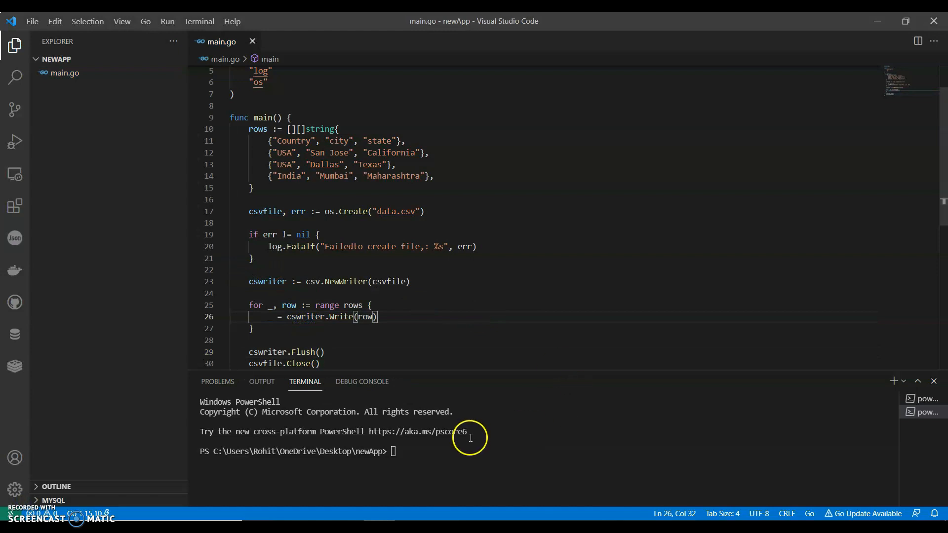
# - Run go run main.go in the terminal and view data.csv in the editor
pyautogui.write('go run')
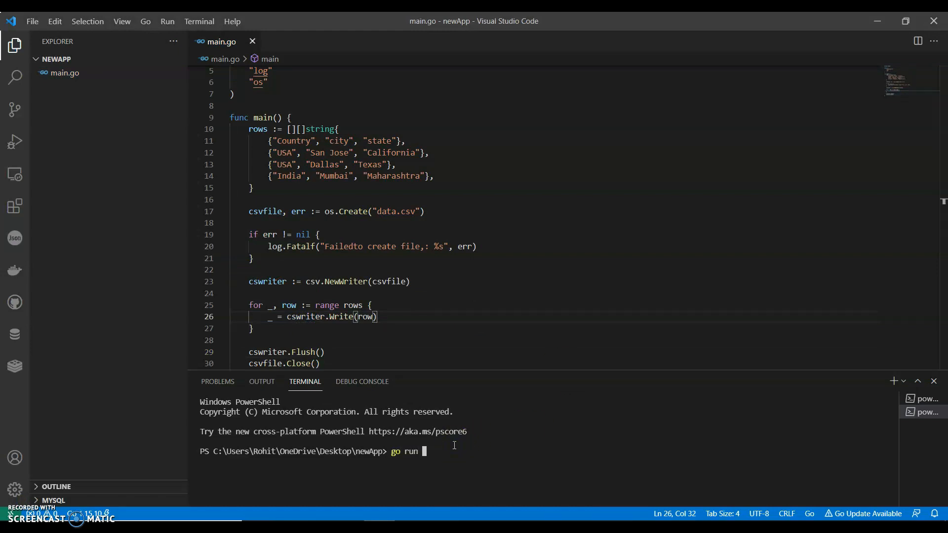
pyautogui.write('main.go')
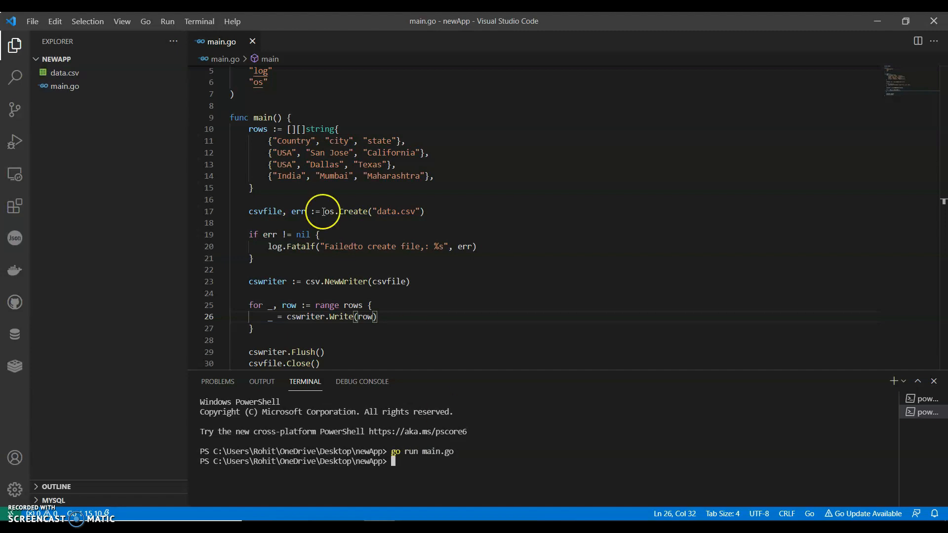
pyautogui.click(65, 86)
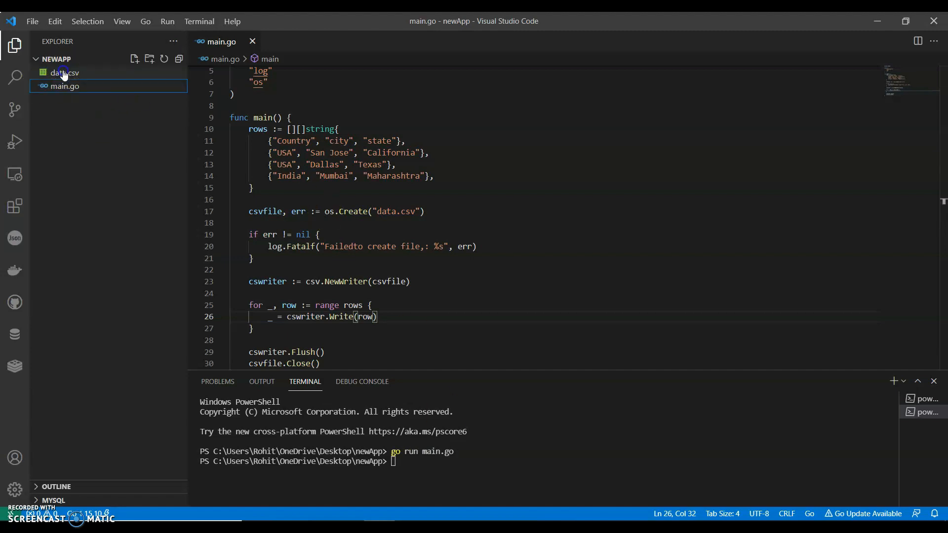
pyautogui.click(64, 72)
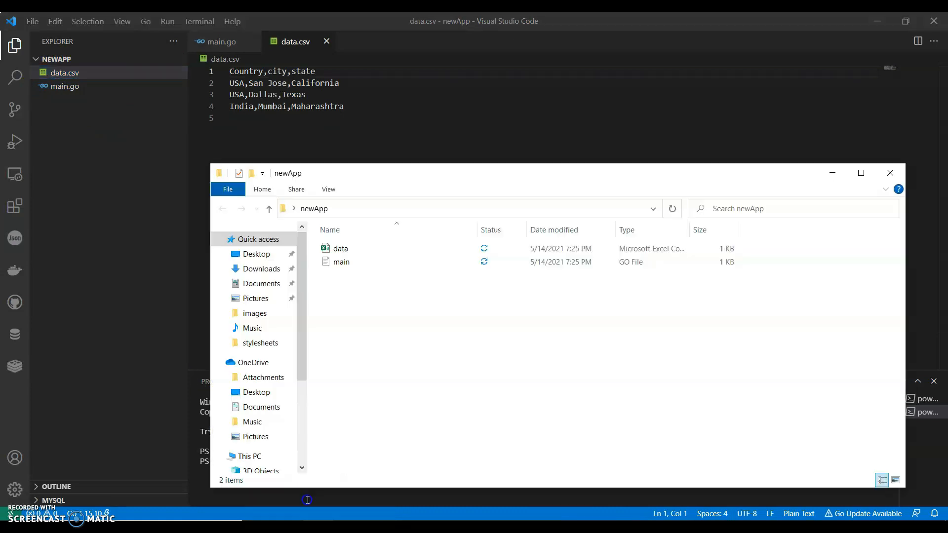
# - Open data.csv from the folder in Excel
pyautogui.click(340, 249)
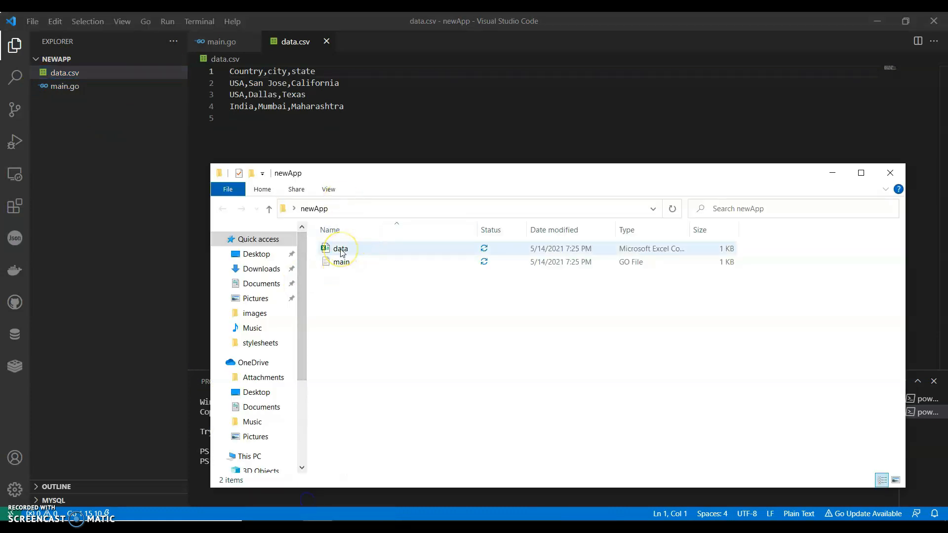
pyautogui.doubleClick(340, 249)
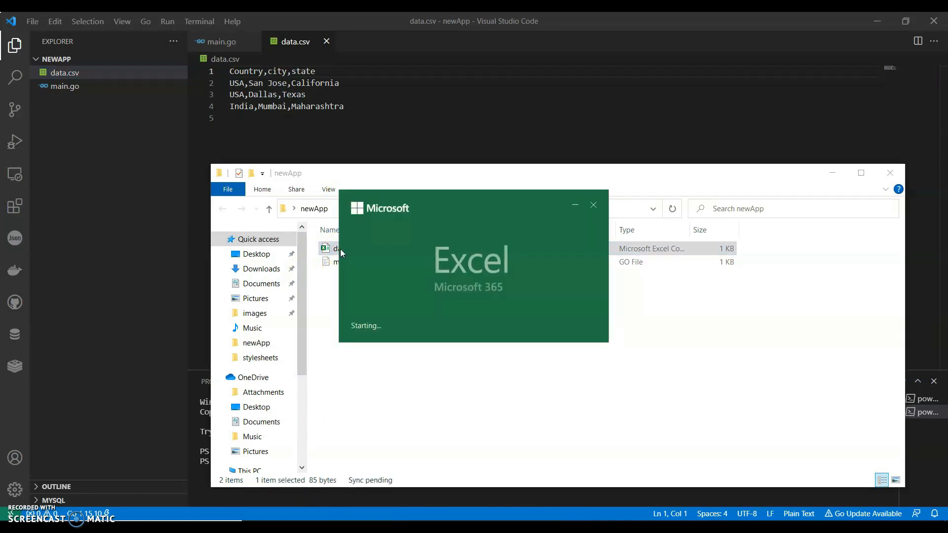